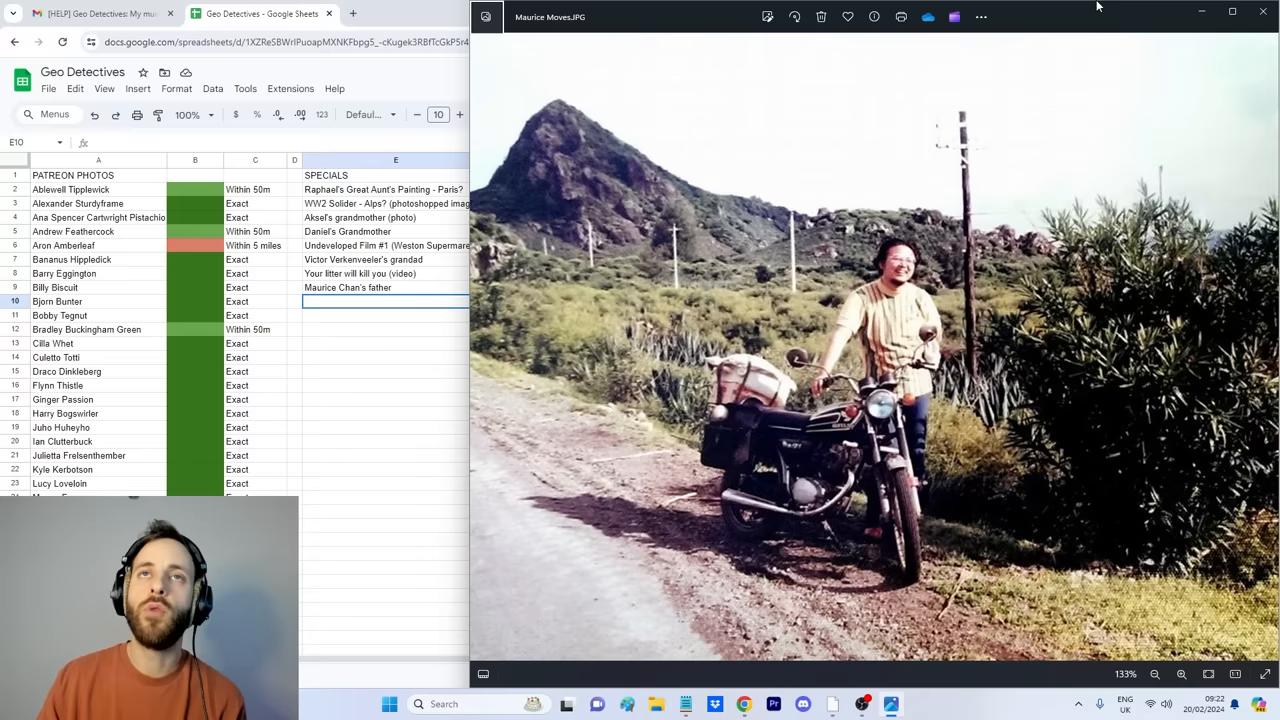
mouse_move(888, 640)
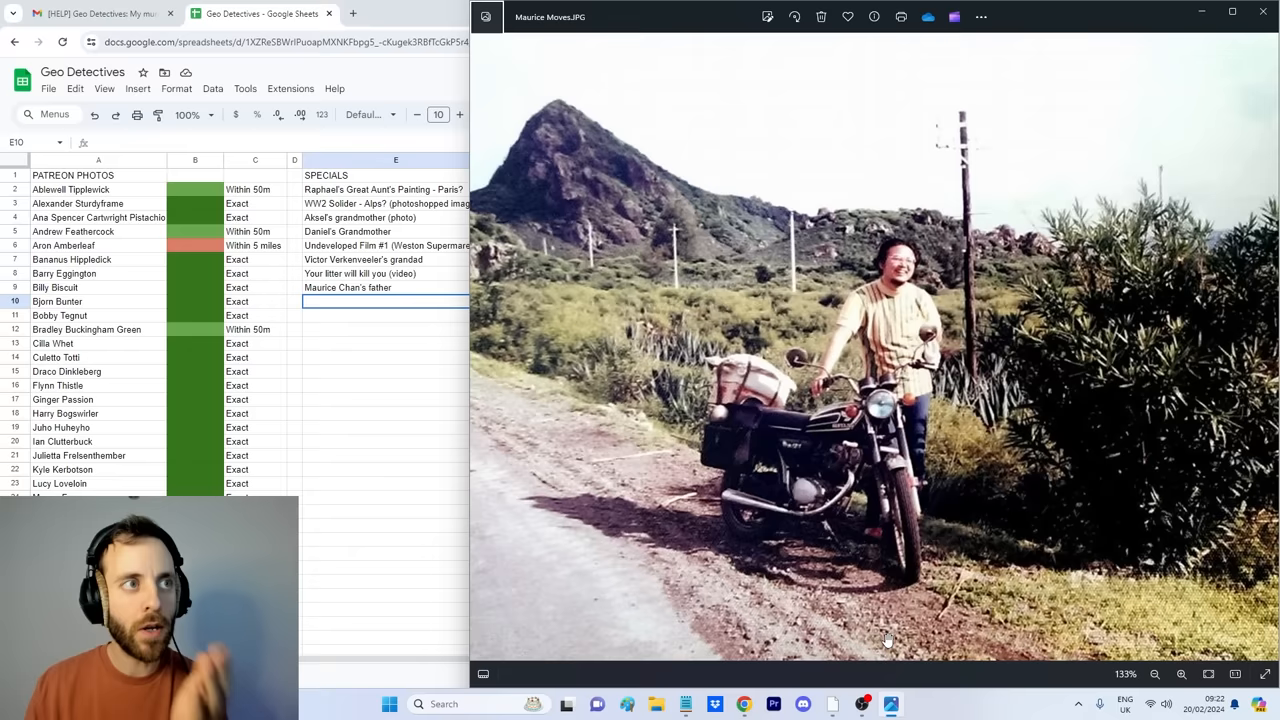
- Glance at the Geo Detectives sheet, then bring the 1970s motorcycle photo back in front
click(1264, 16)
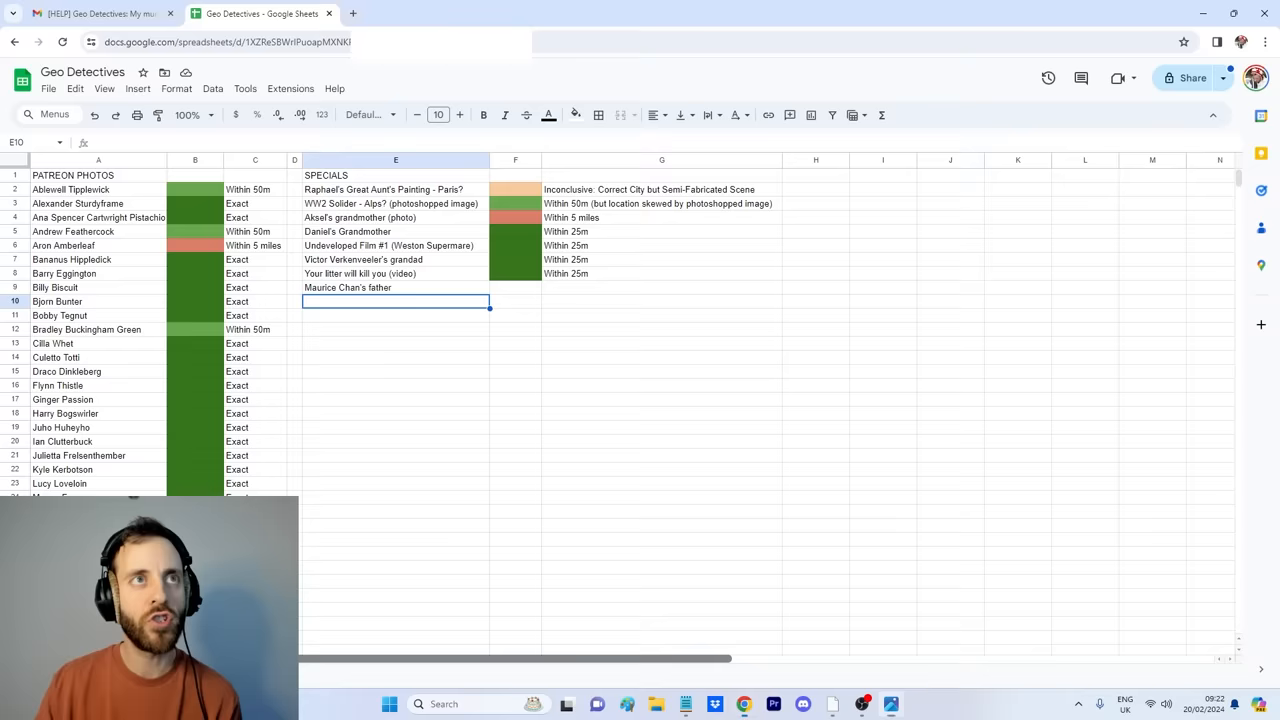
click(892, 704)
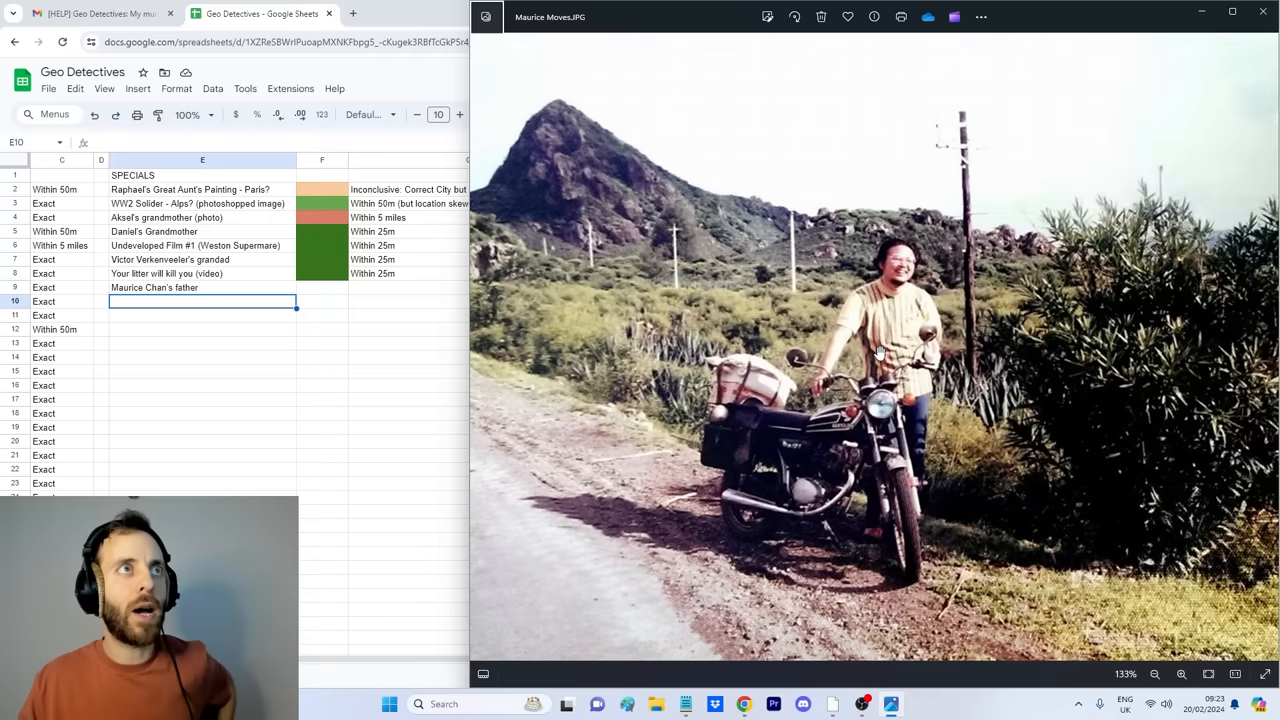
mouse_move(200, 256)
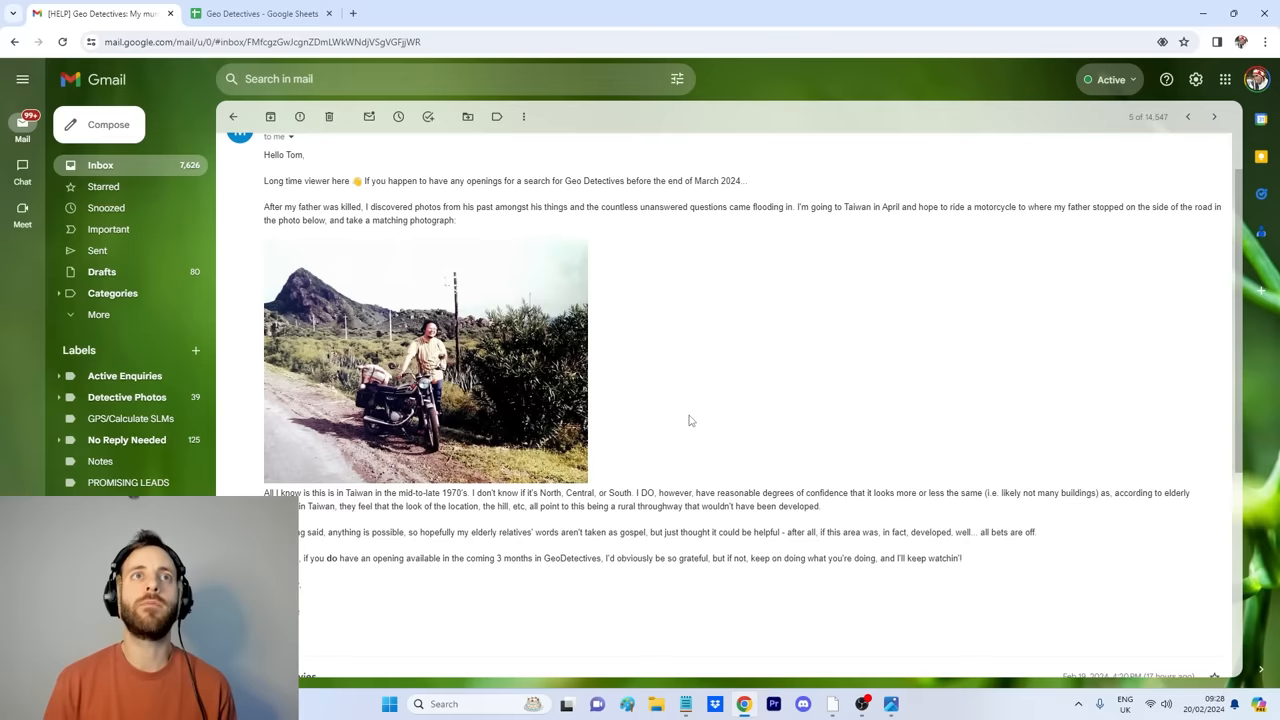
click(424, 360)
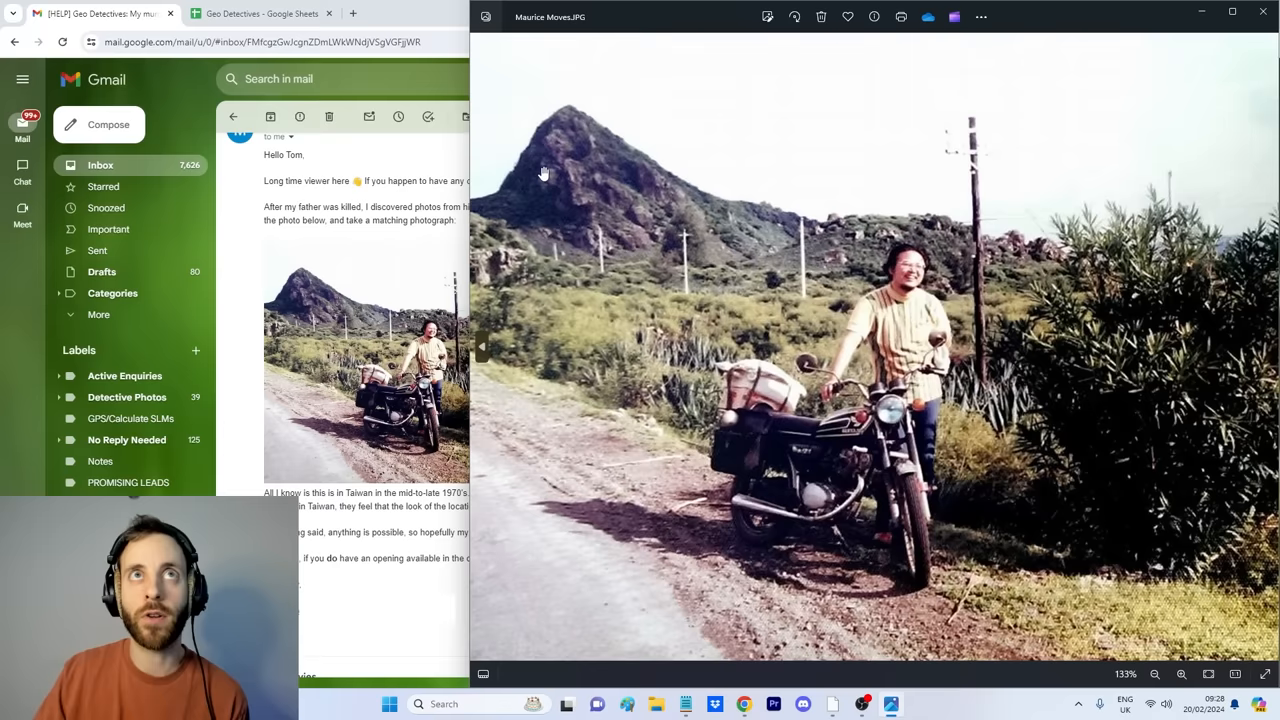
mouse_move(764, 248)
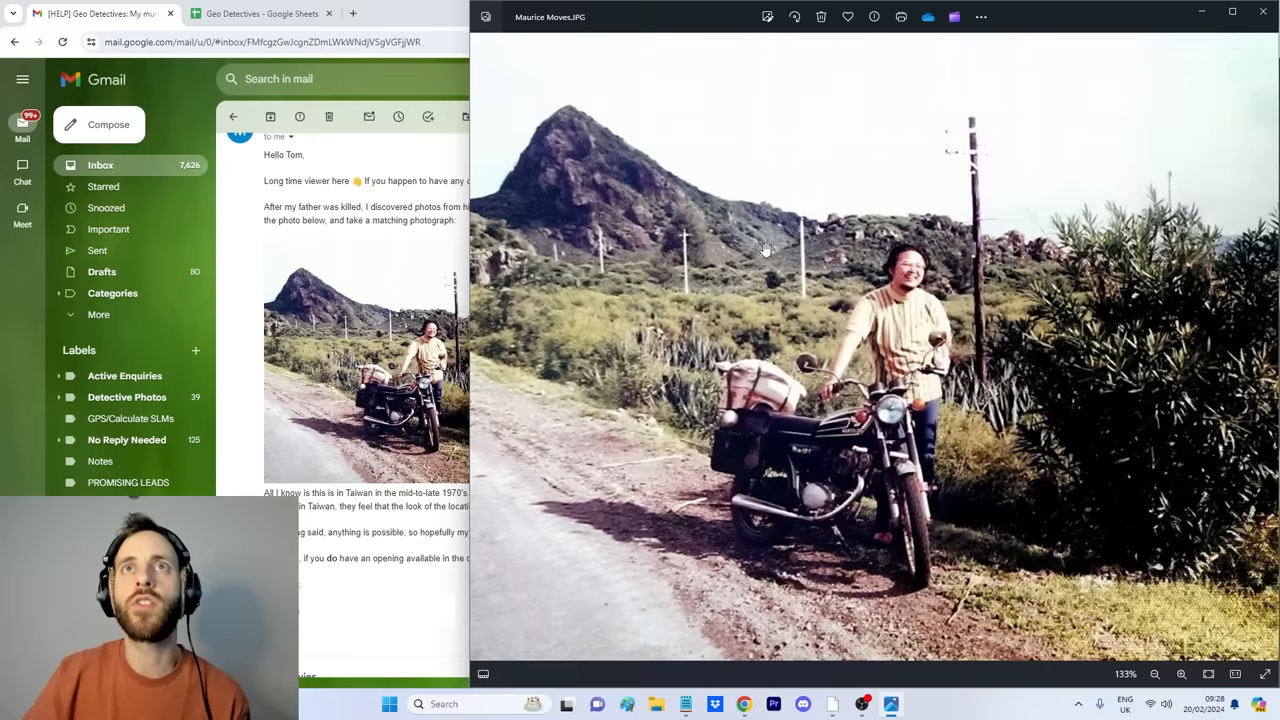
click(1264, 16)
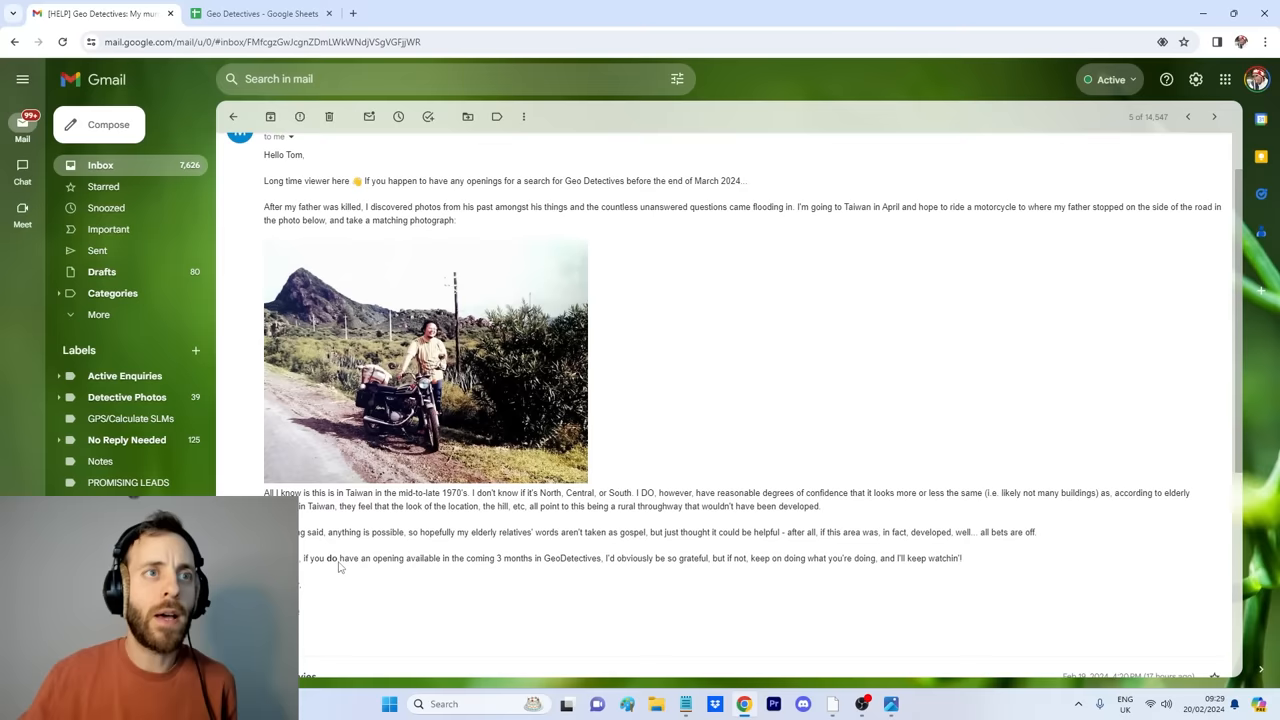
mouse_move(764, 544)
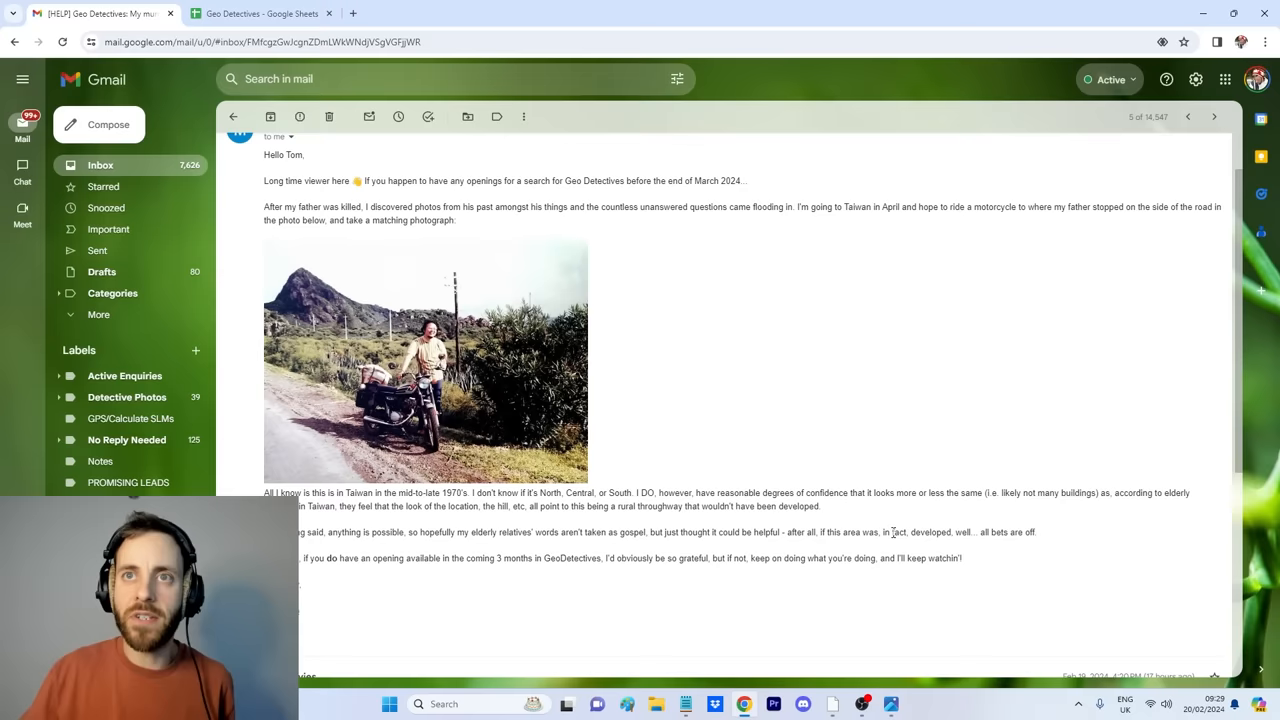
mouse_move(684, 342)
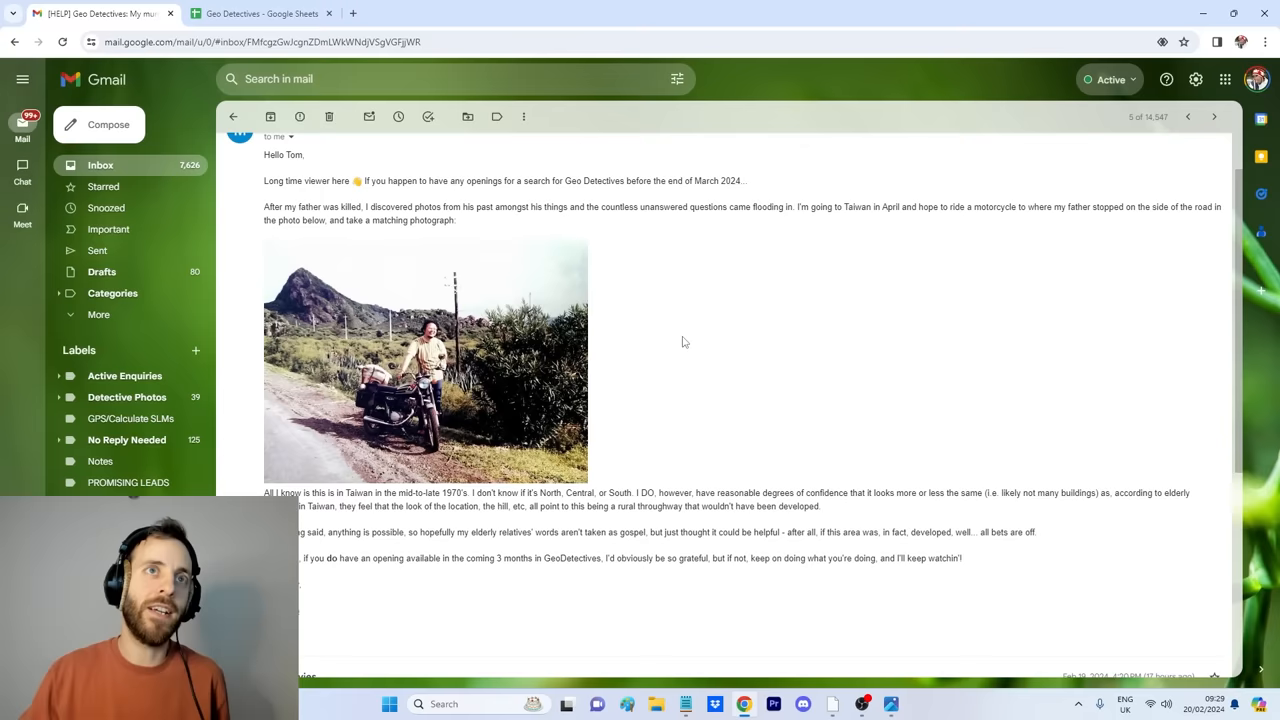
mouse_move(664, 368)
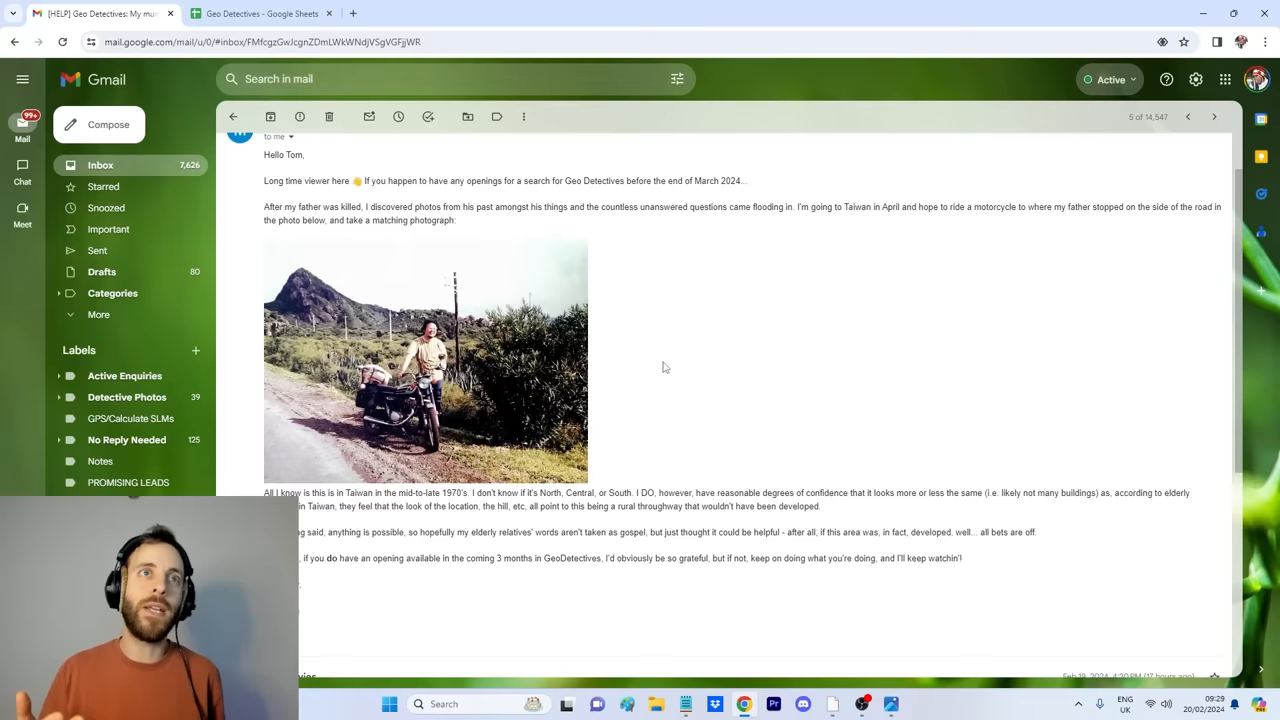
mouse_move(380, 588)
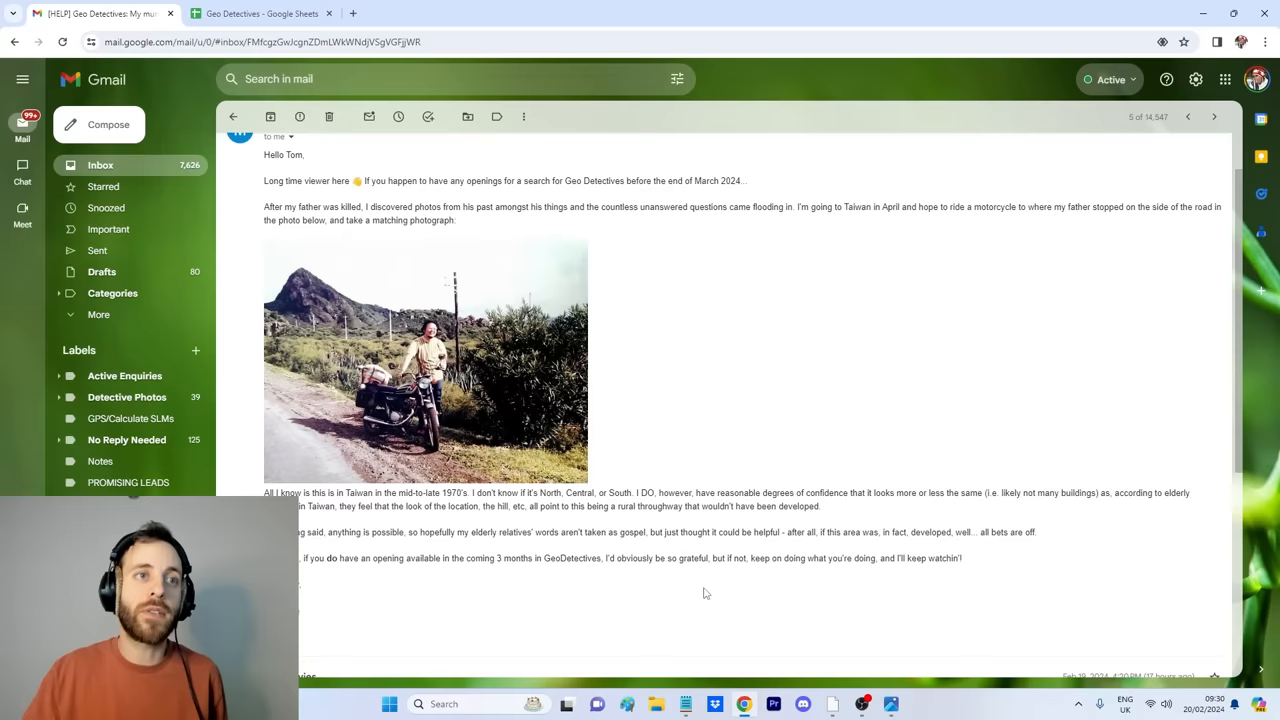
- Reopen the motorcycle photo from the taskbar and switch over to Google Earth Pro on Taiwan
click(888, 704)
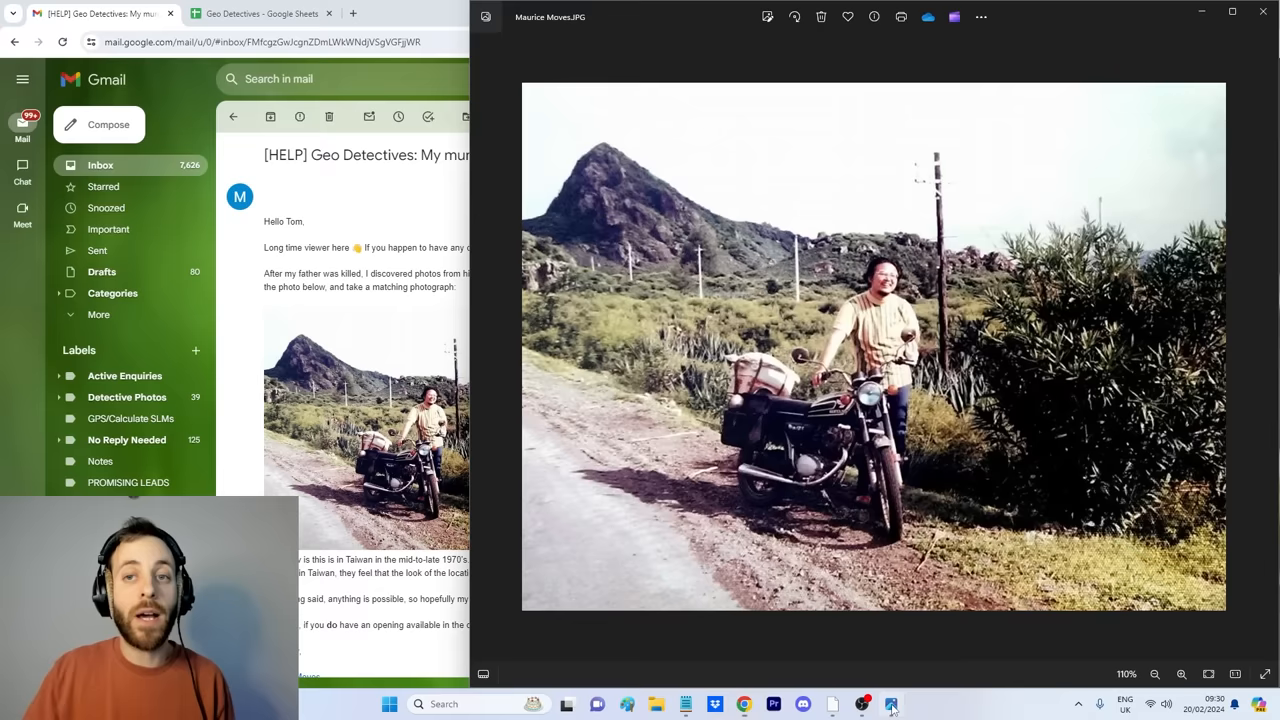
click(862, 704)
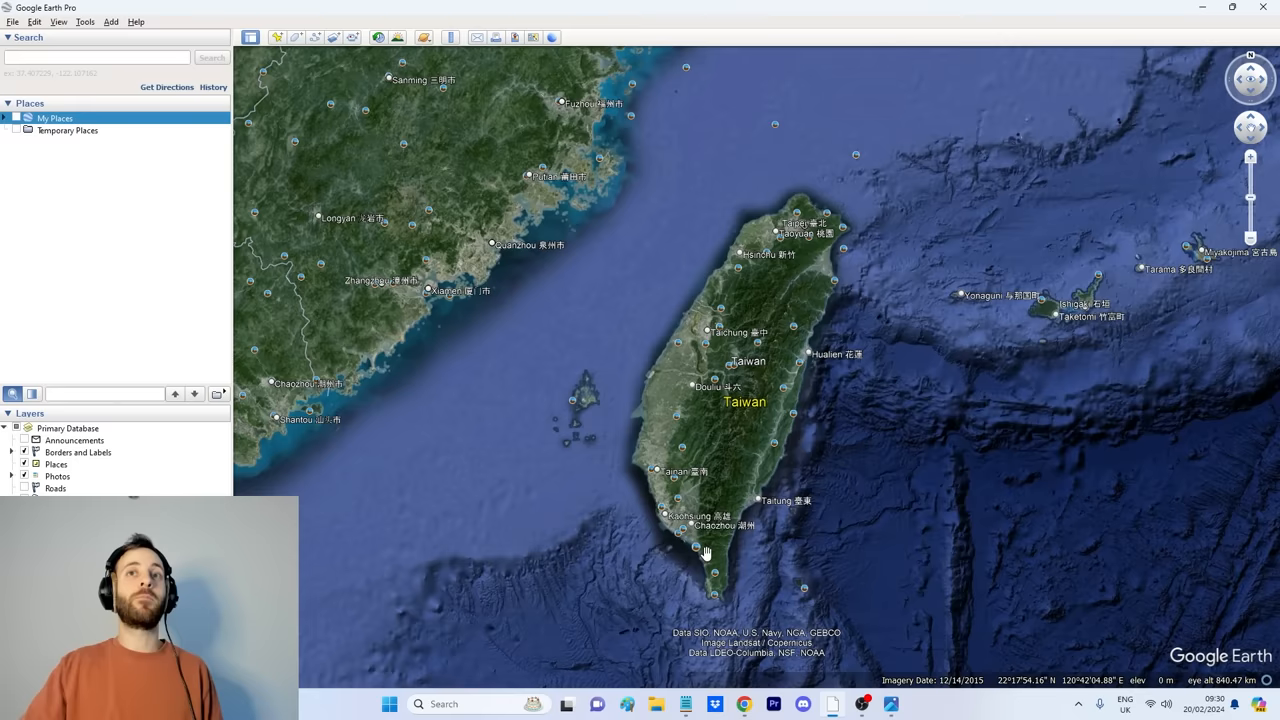
- Zoom into the pointed peak in the old photo while comparing against famous Taiwan mountain images
click(890, 704)
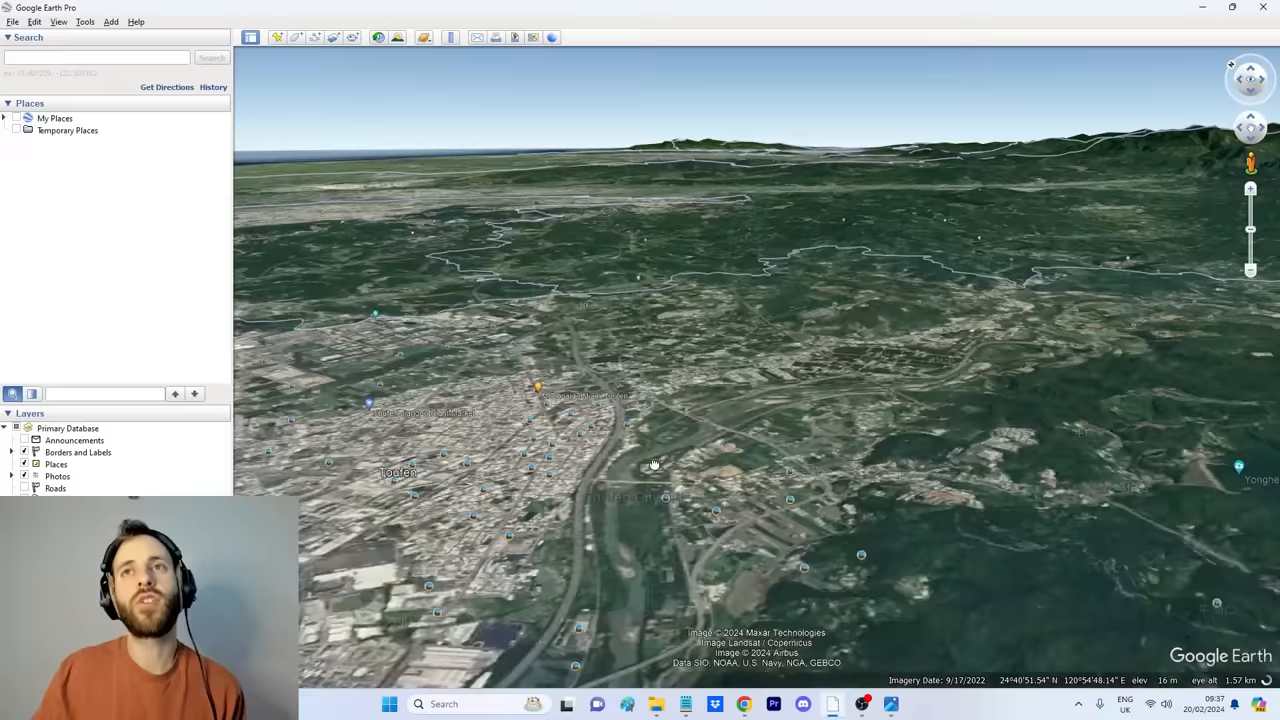
scroll(down, 3)
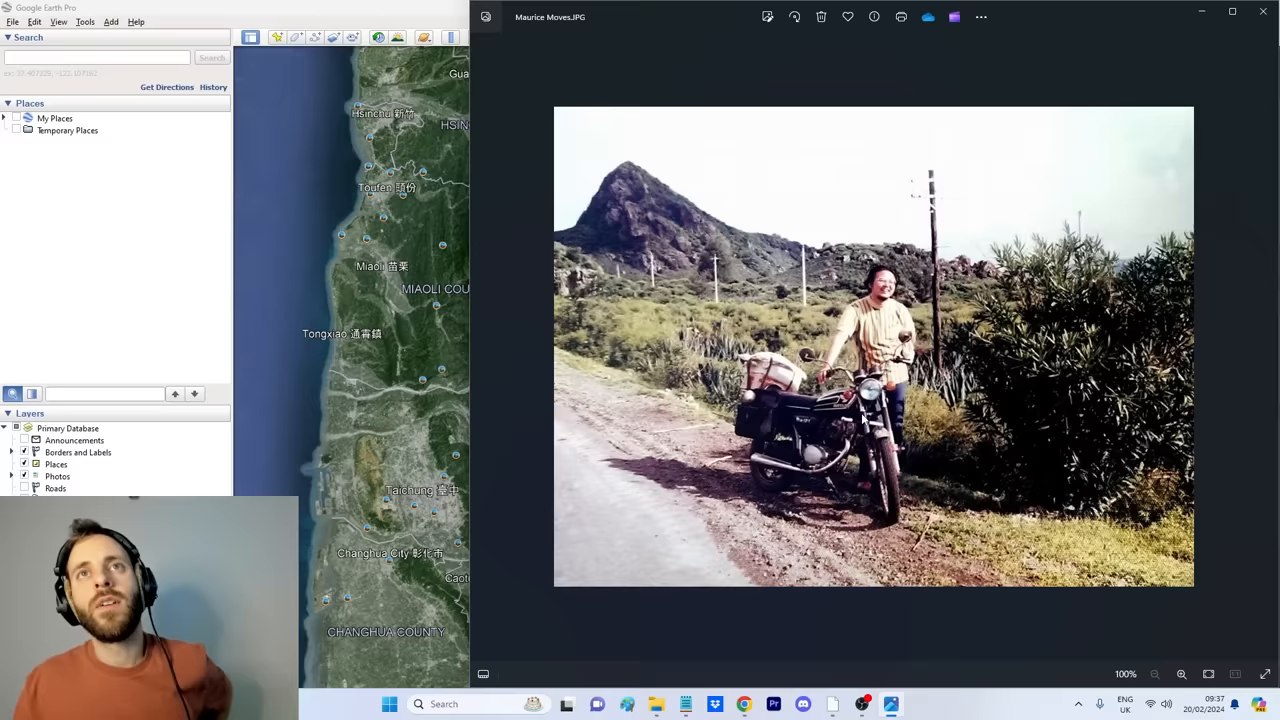
click(1182, 672)
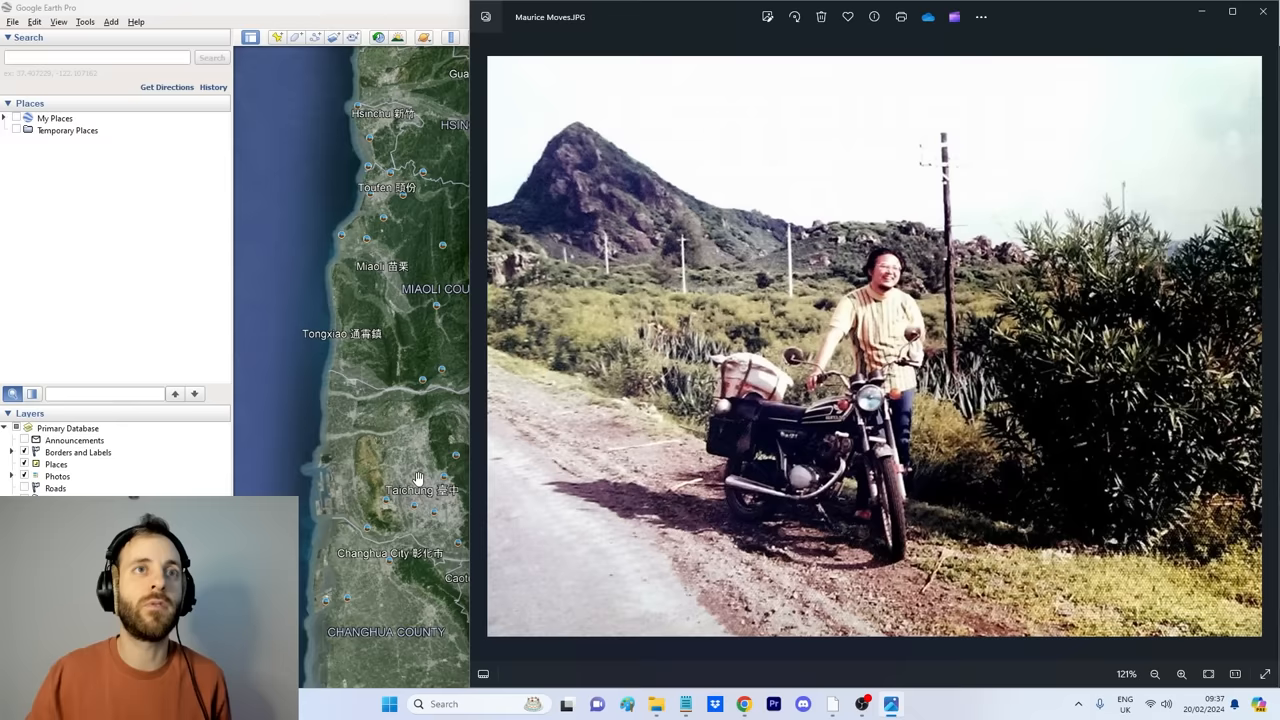
click(1156, 672)
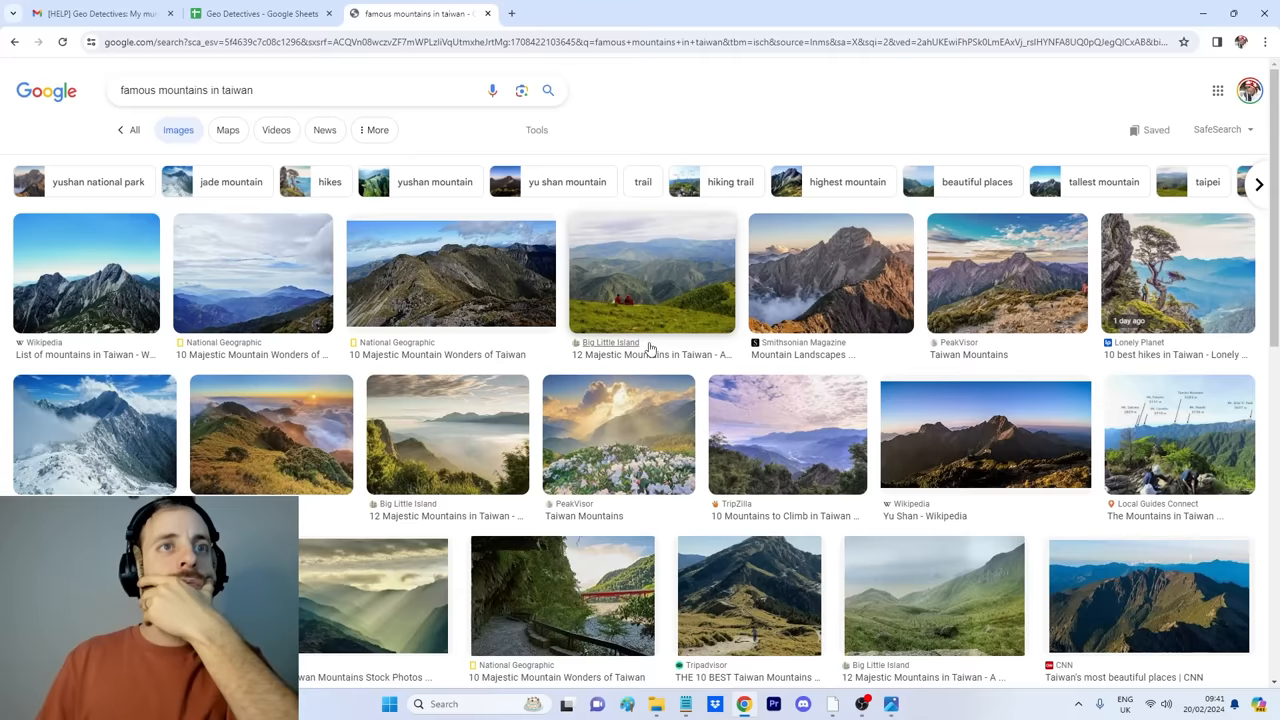
- Search Google Images for 'famous rock in taiwan' with the motorcycle photo kept alongside
scroll(down, 3)
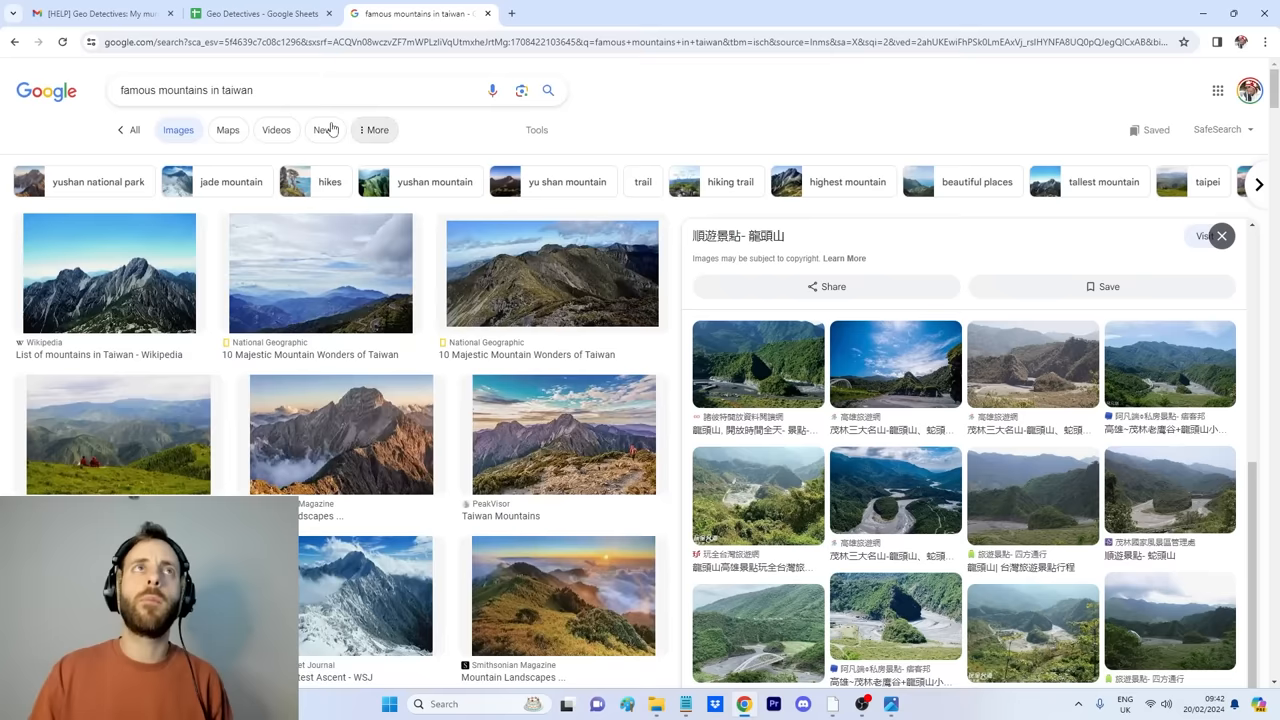
text(famous rock in taiwan)
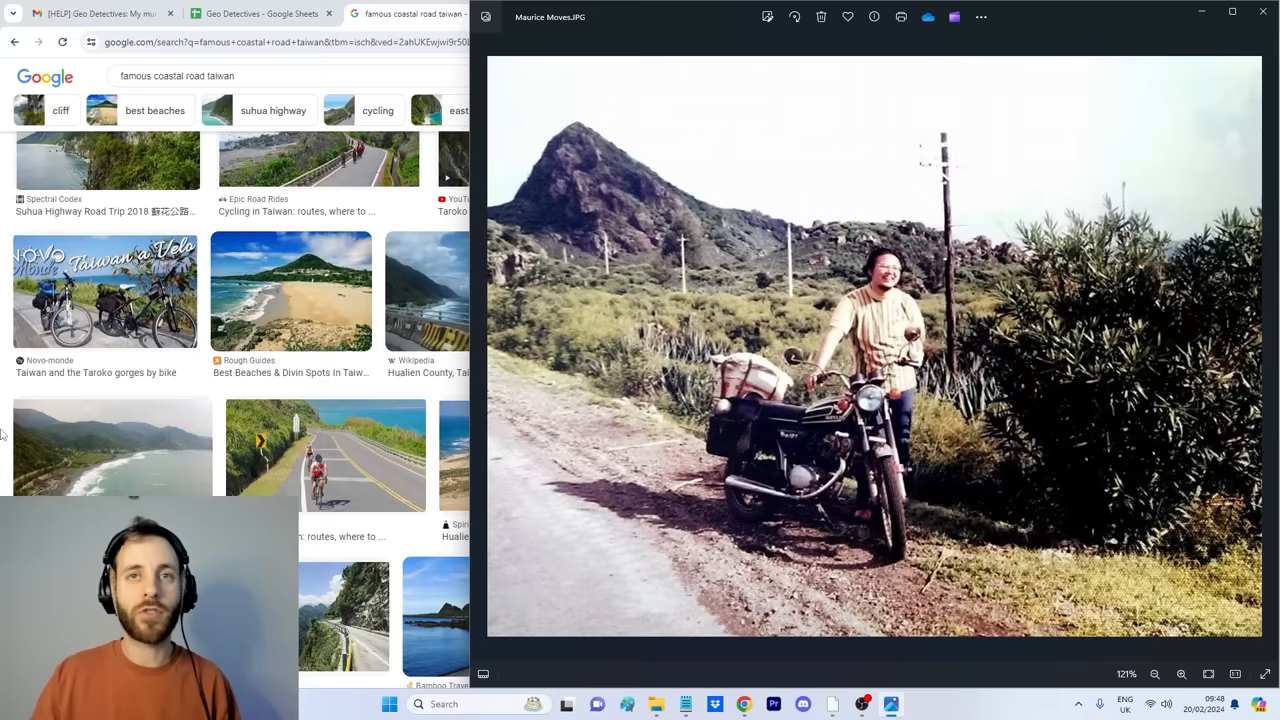
- Switch to Google Earth Pro and fly into the east-coast town near Beinan Township
click(832, 704)
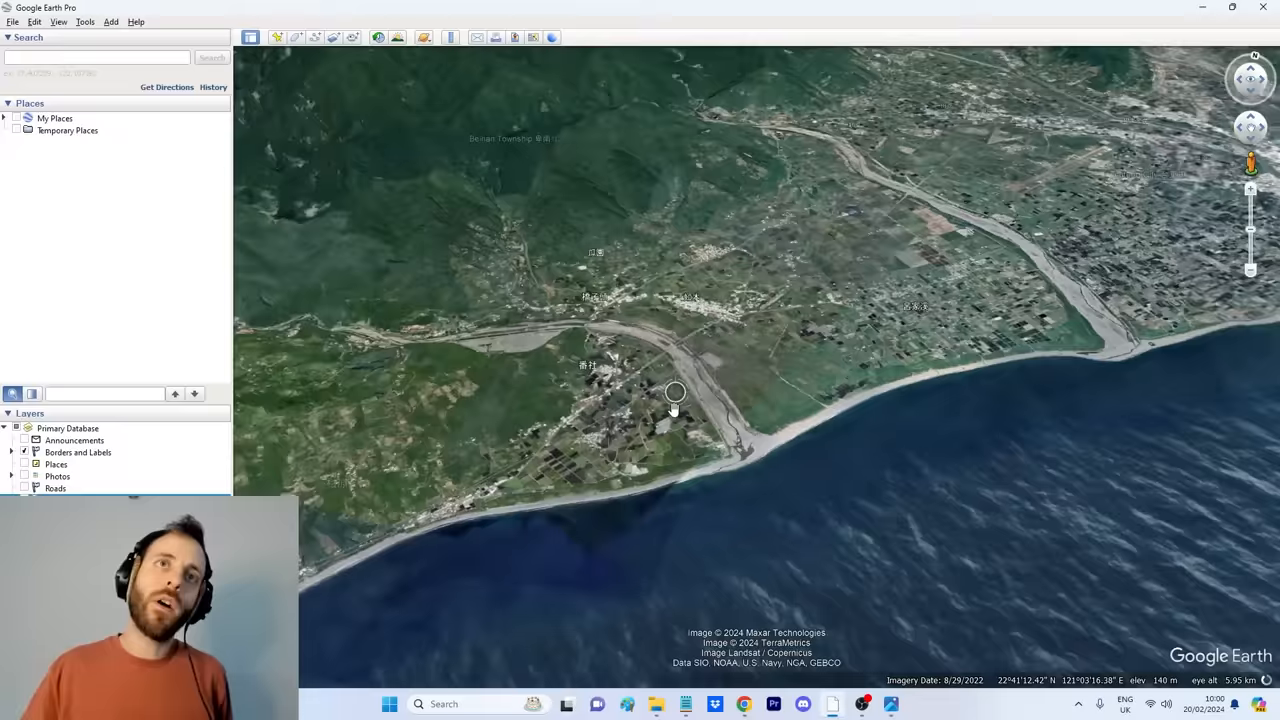
- Zoom back out to all of Taiwan before returning to the Geo Detectives sheet
scroll(down, 3)
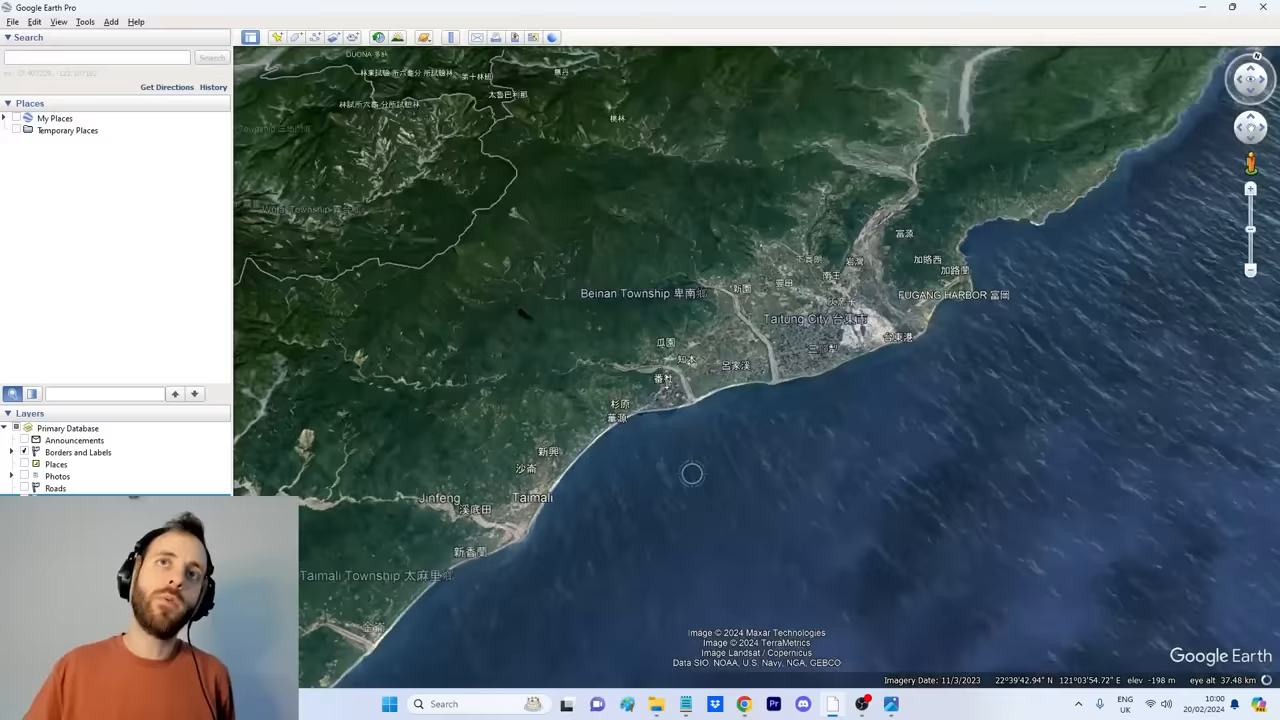
scroll(down, 3)
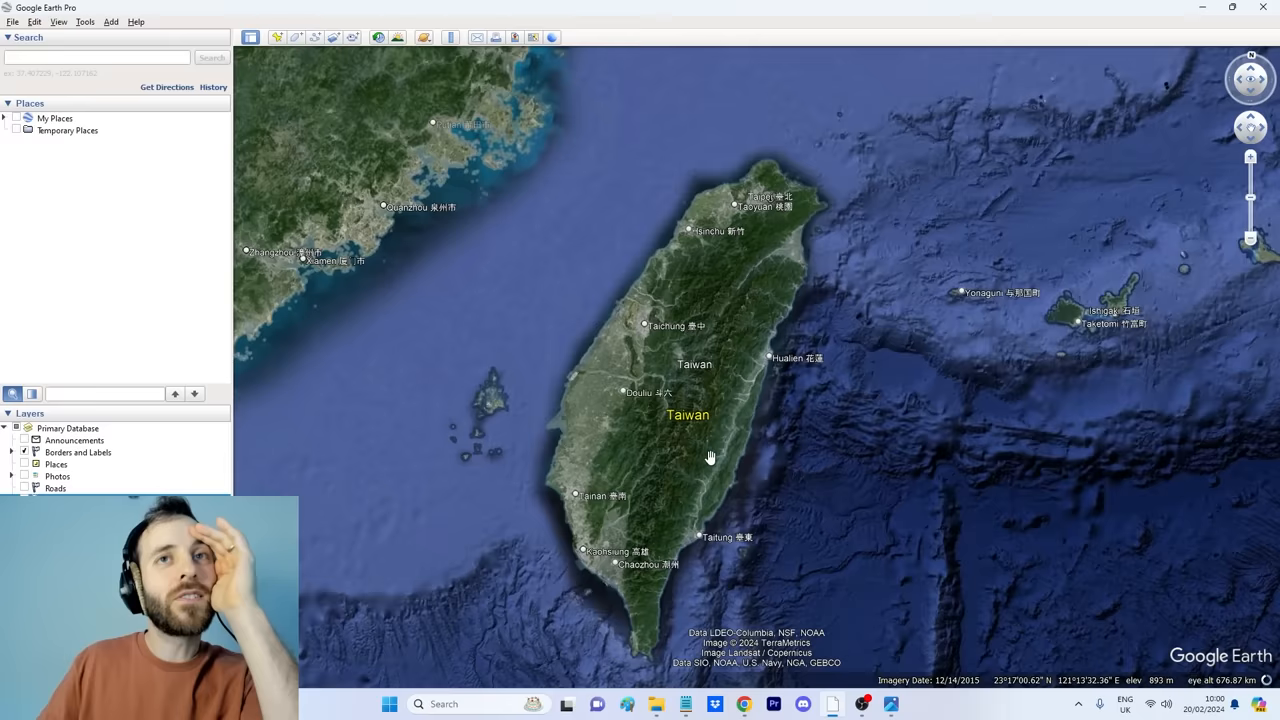
scroll(down, 3)
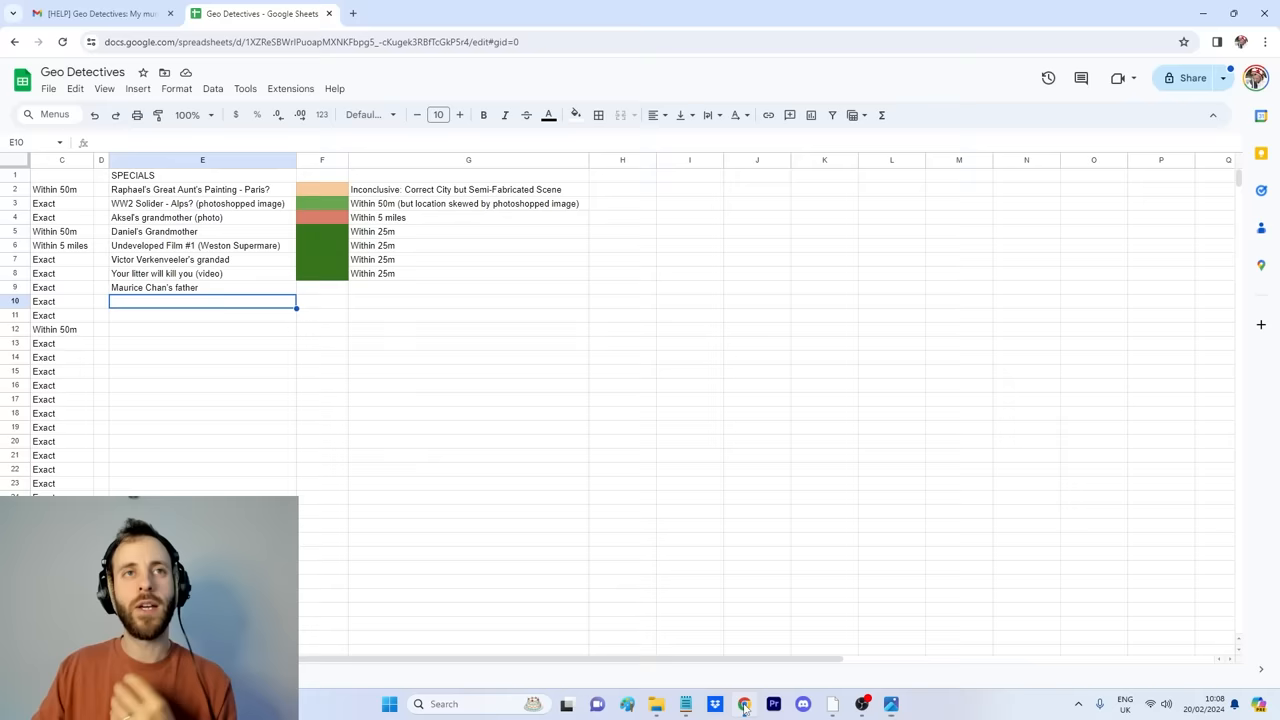
- Read through the Plonk It Taiwan guide and its telegraph-pole clue images
click(890, 704)
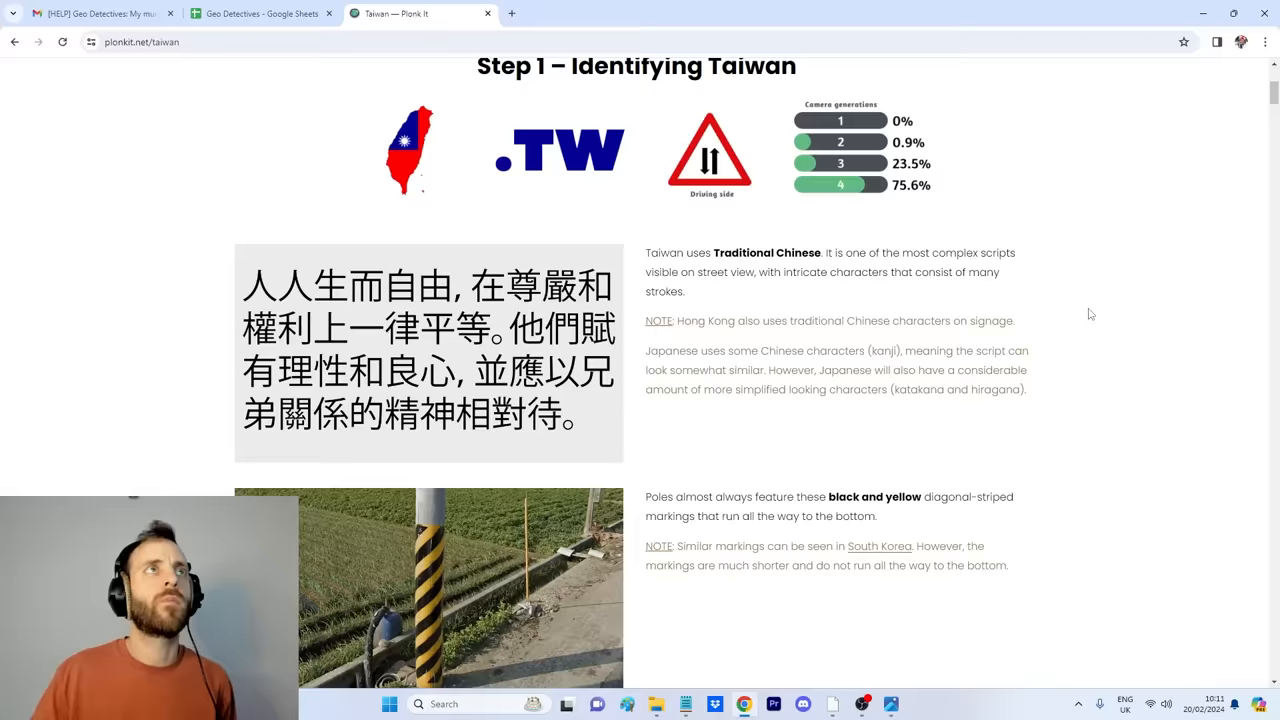
scroll(down, 3)
text(tropical)
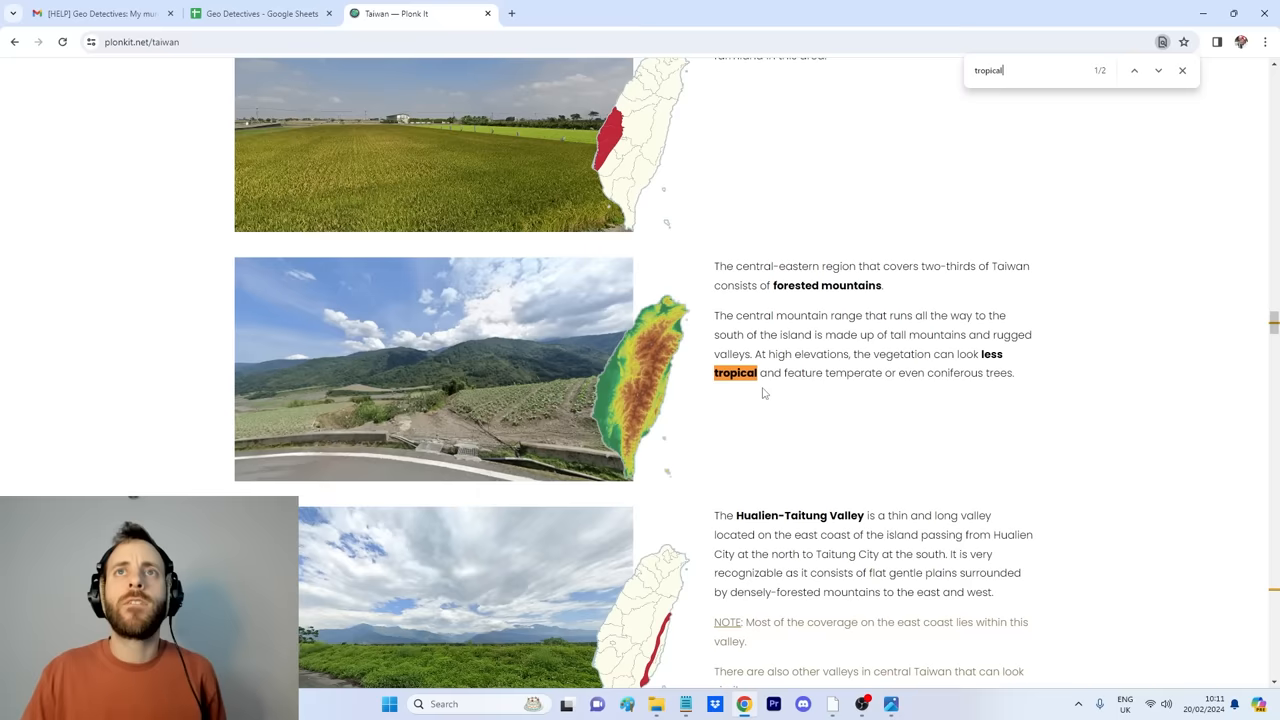
scroll(down, 3)
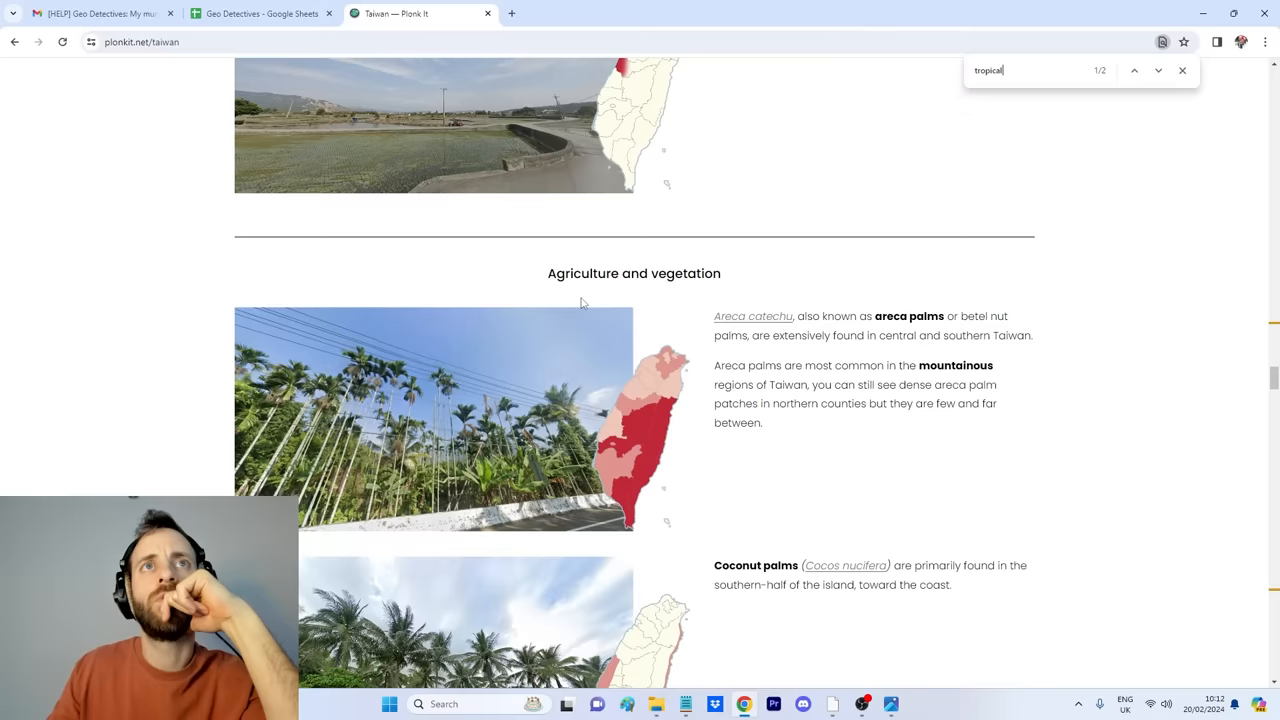
scroll(down, 3)
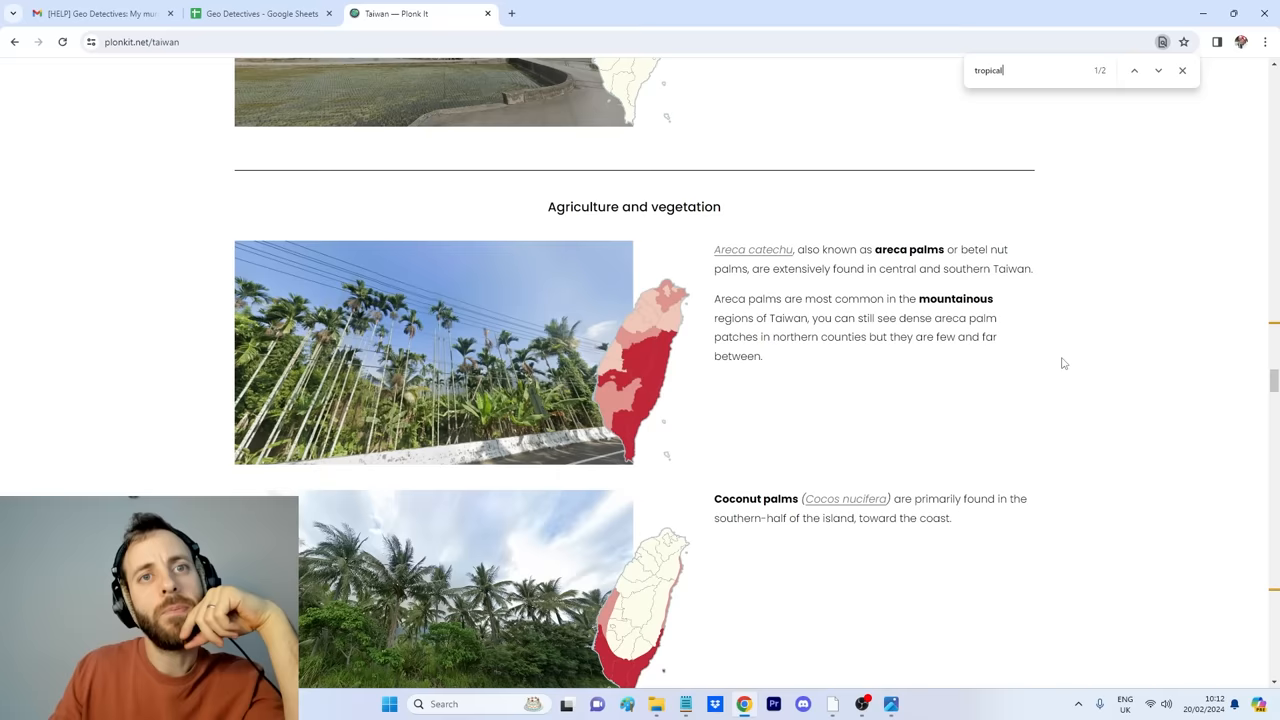
click(890, 704)
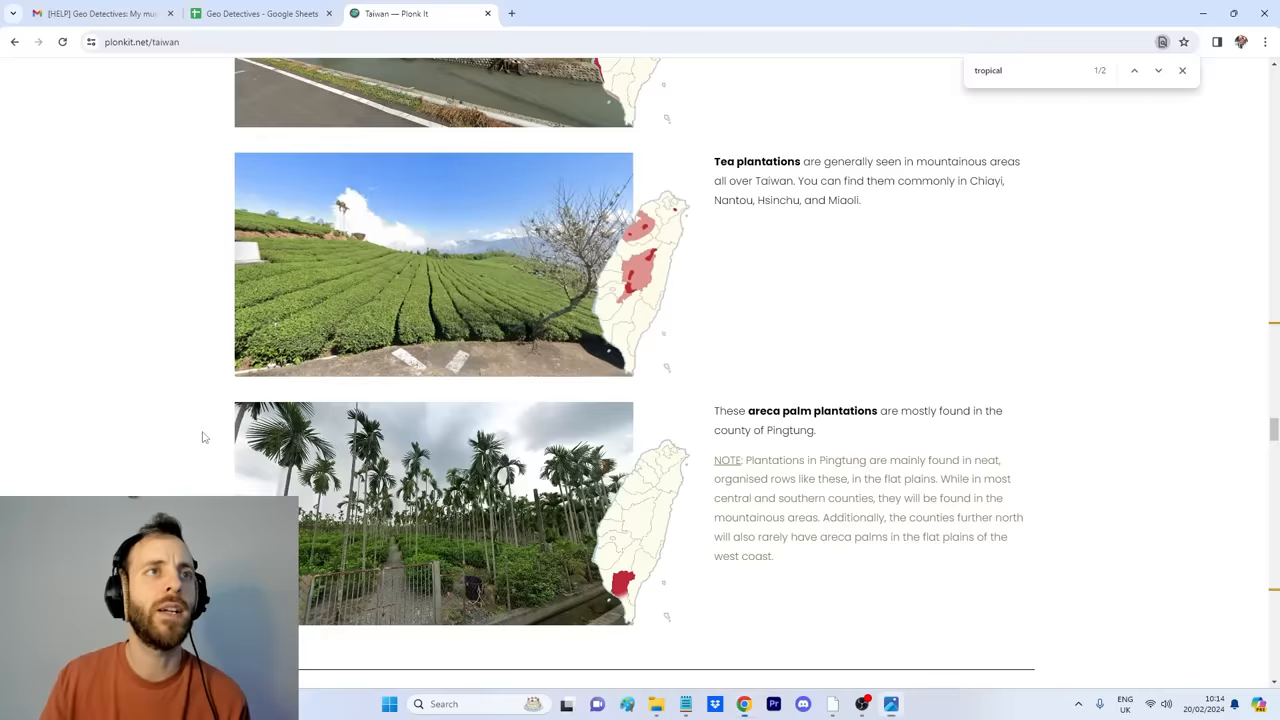
scroll(down, 3)
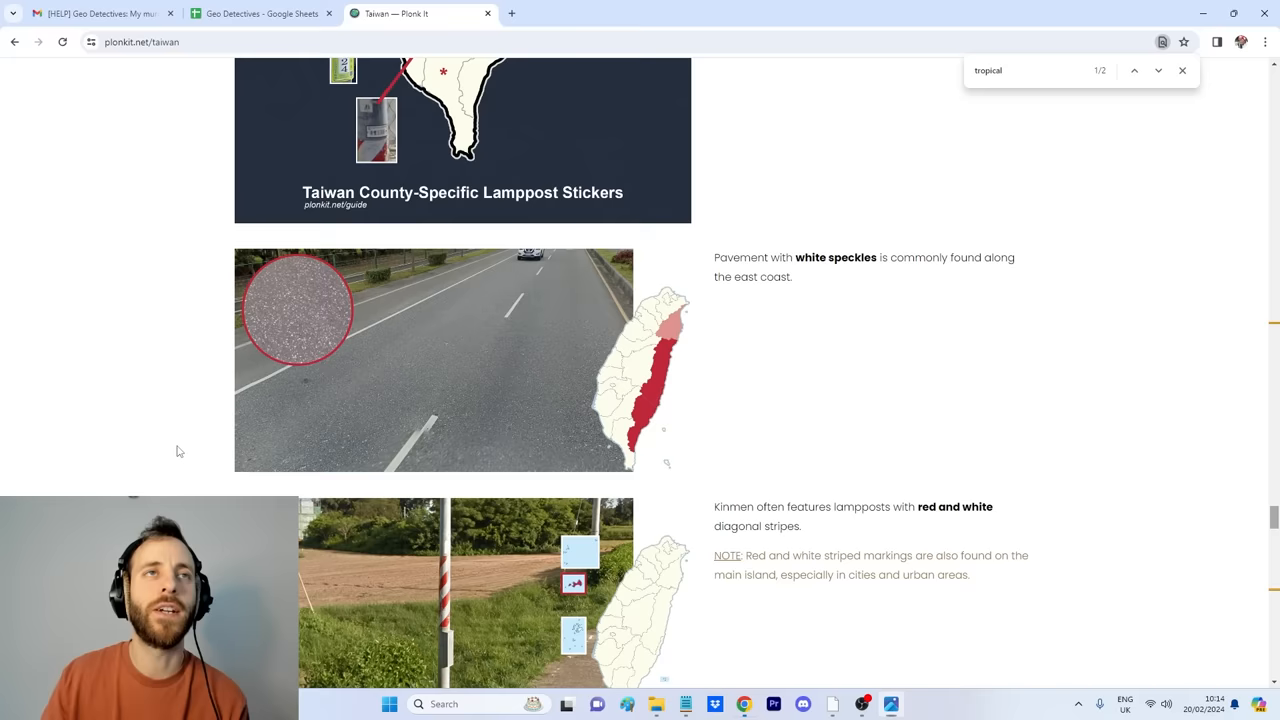
click(890, 704)
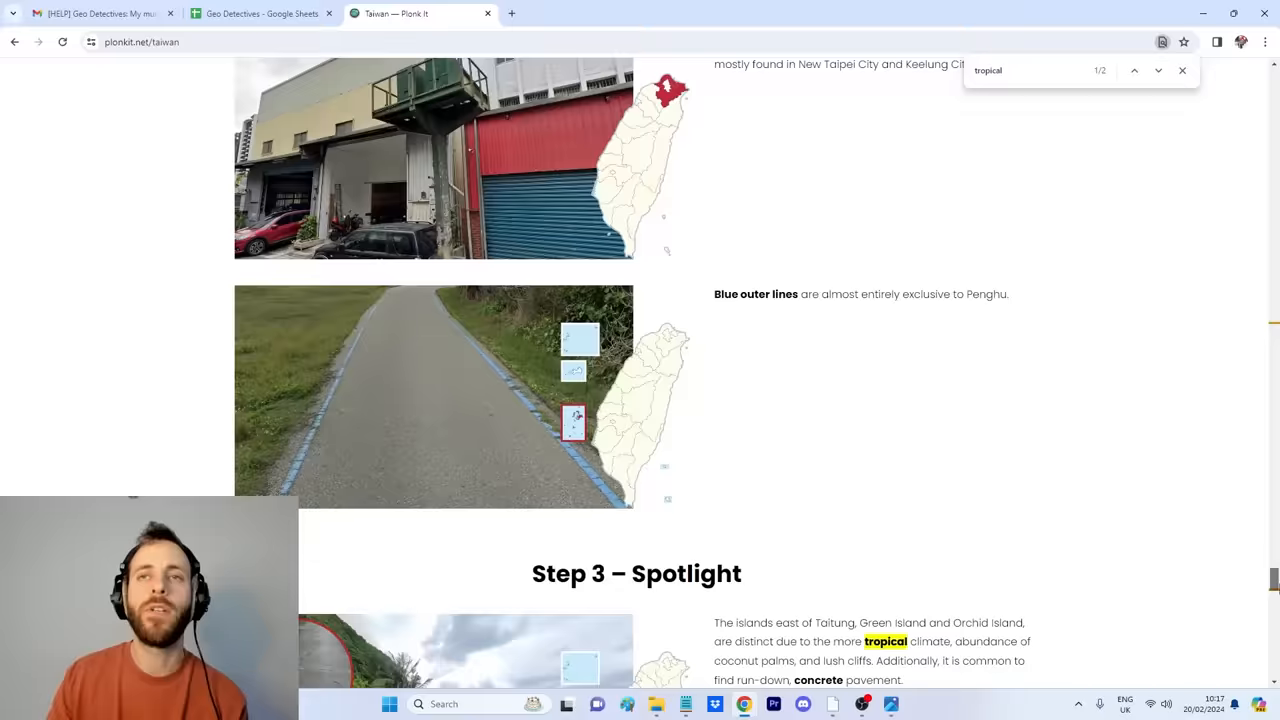
scroll(down, 3)
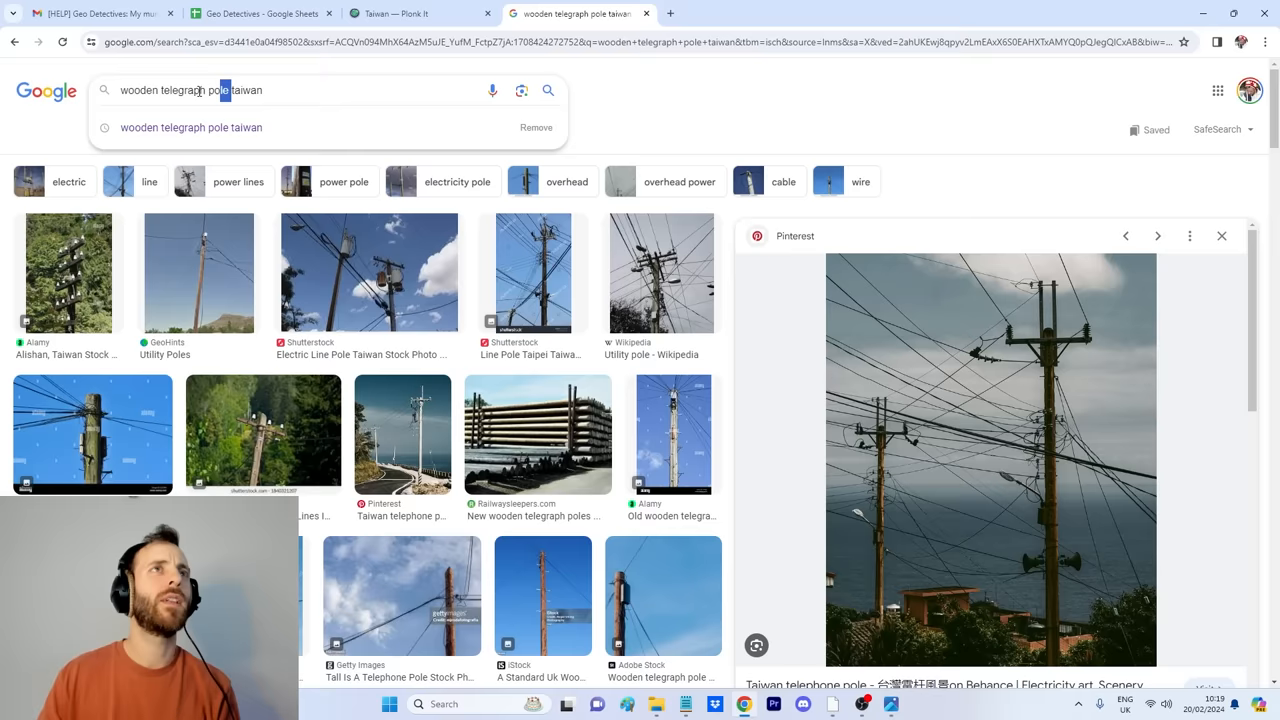
- Search Google for 'taiwan aloe vera plant' and open the world aloe distribution map
text(taiwan aloe vera plant)
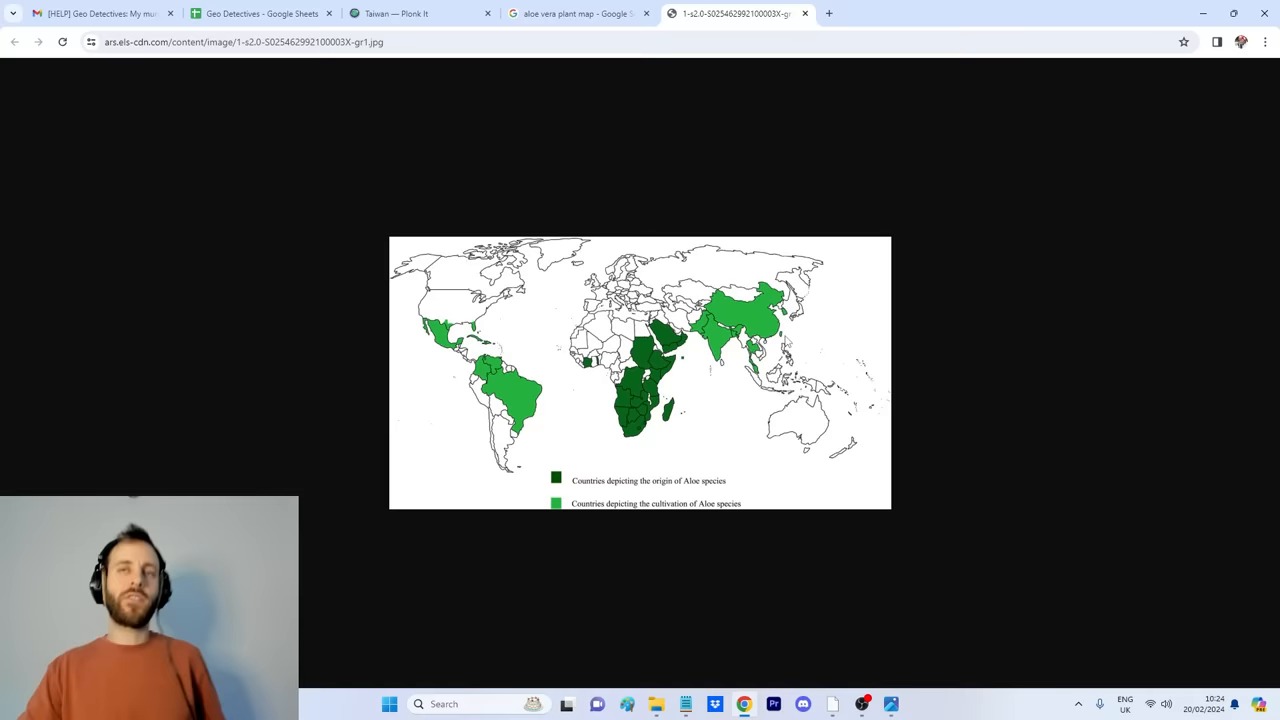
click(890, 704)
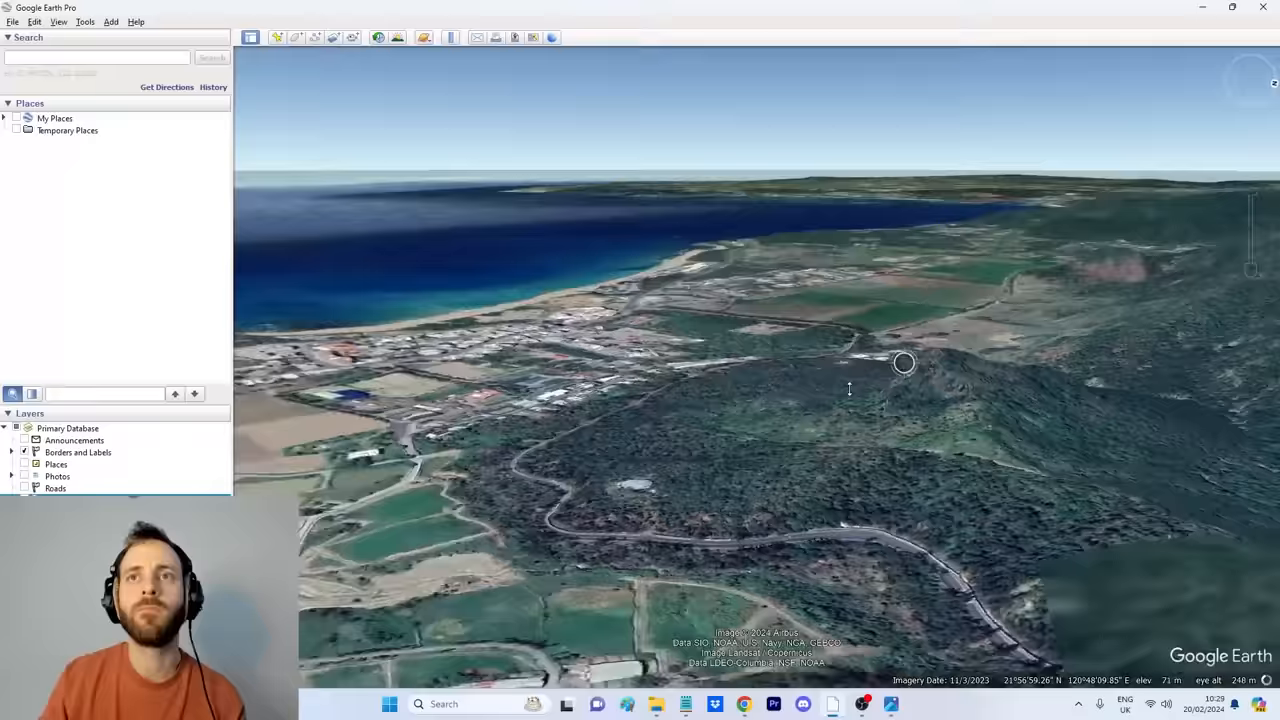
- Drop the Street View pegman onto the grassy slope below the rocky peak on the southern coast
click(892, 704)
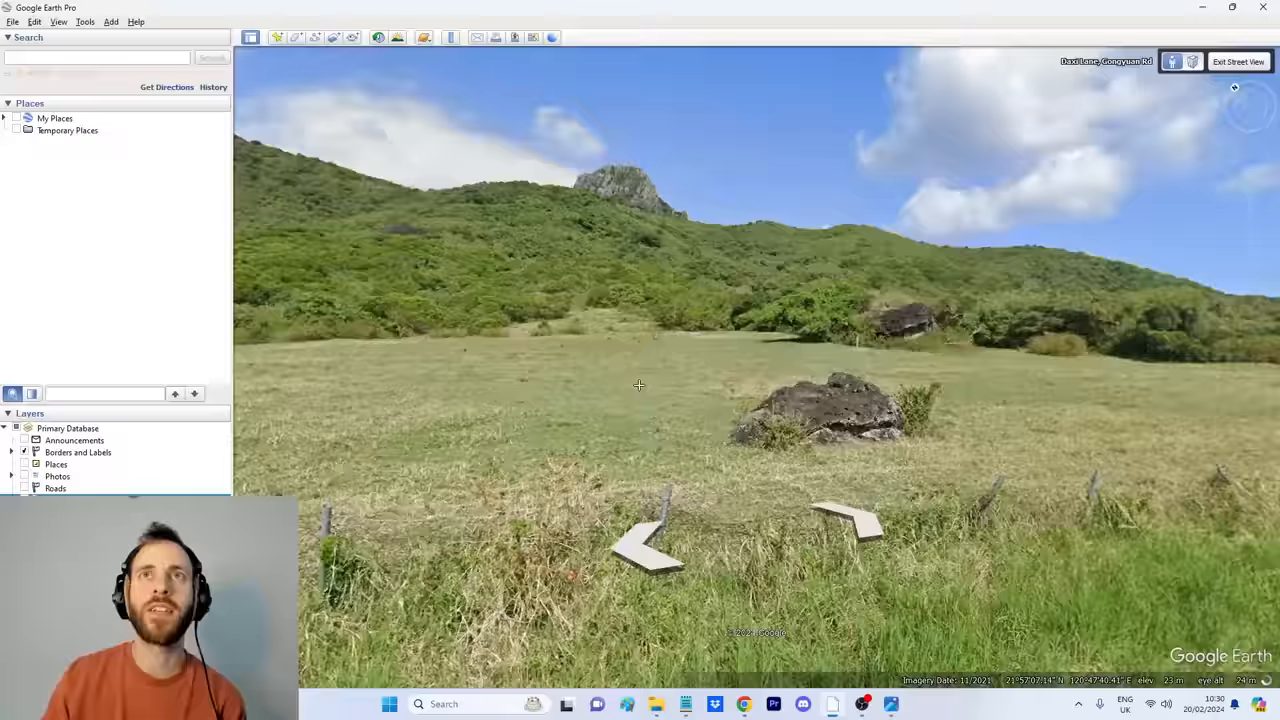
- Leave ground level, re-enter Street View on the coastal highway and hold the photo up against it
click(1240, 60)
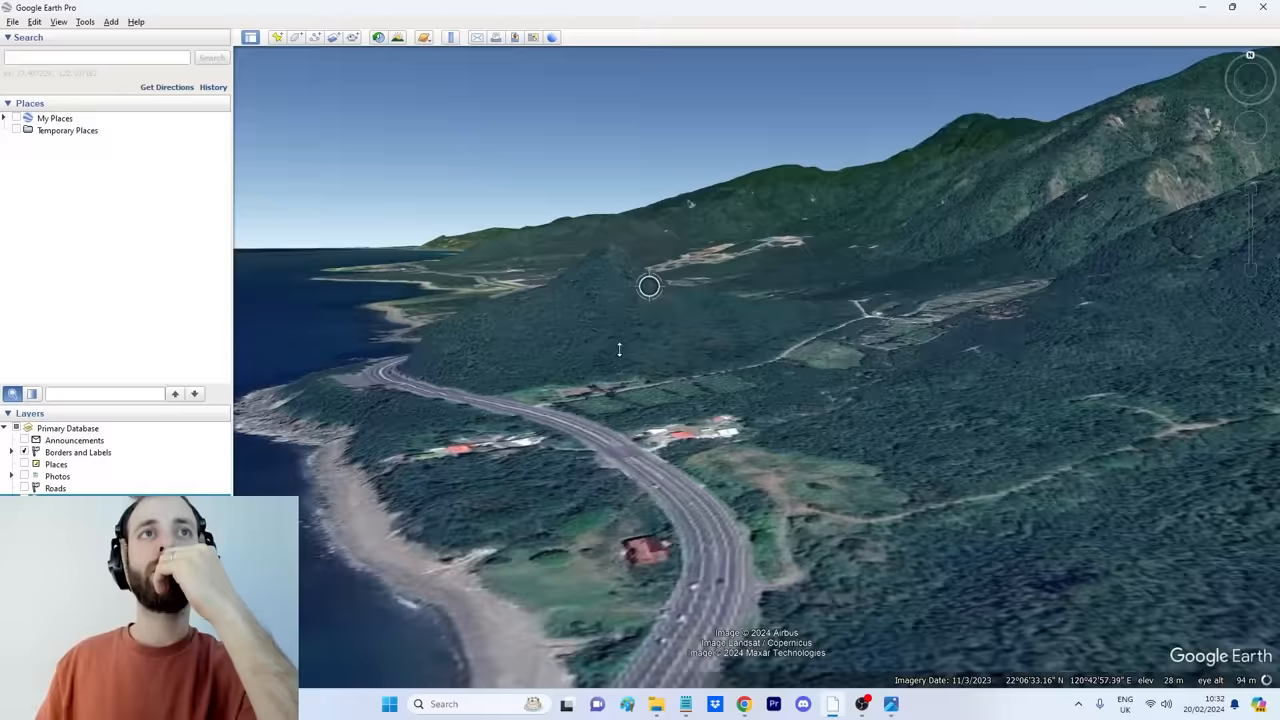
click(890, 704)
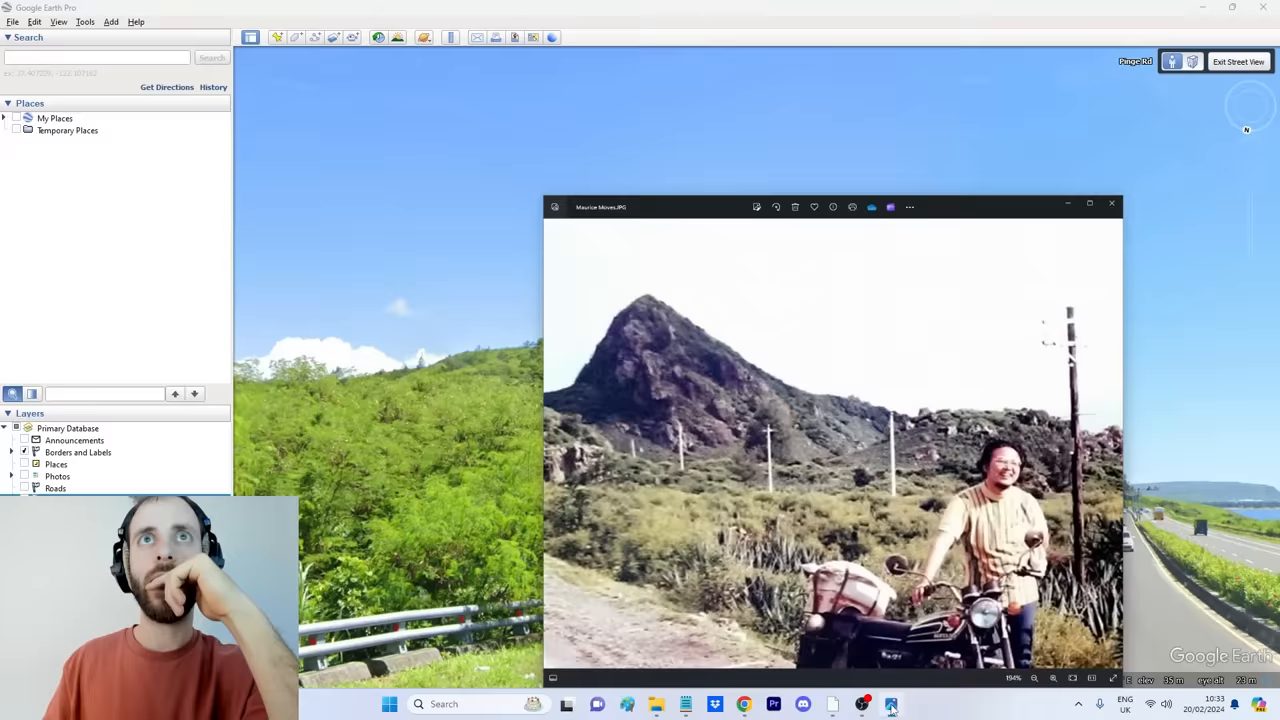
click(1112, 206)
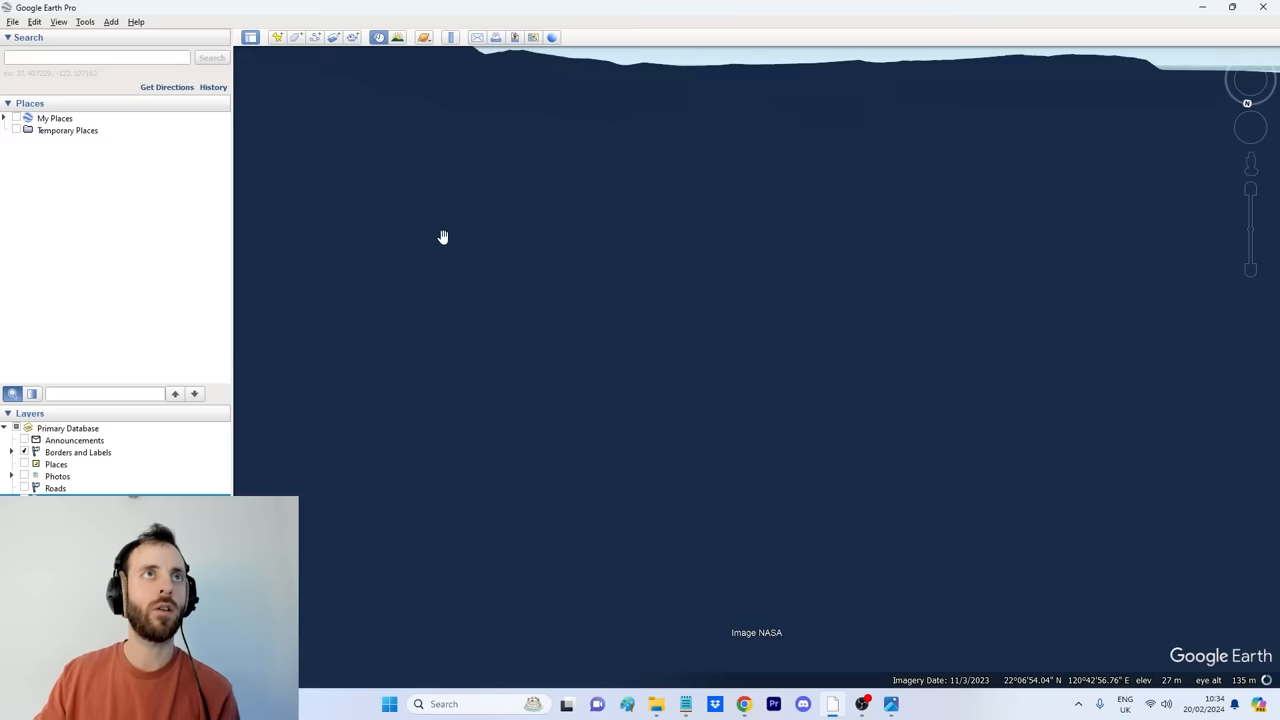
- Move along the highway in Street View until the pointed green peak rises ahead of the road
click(892, 704)
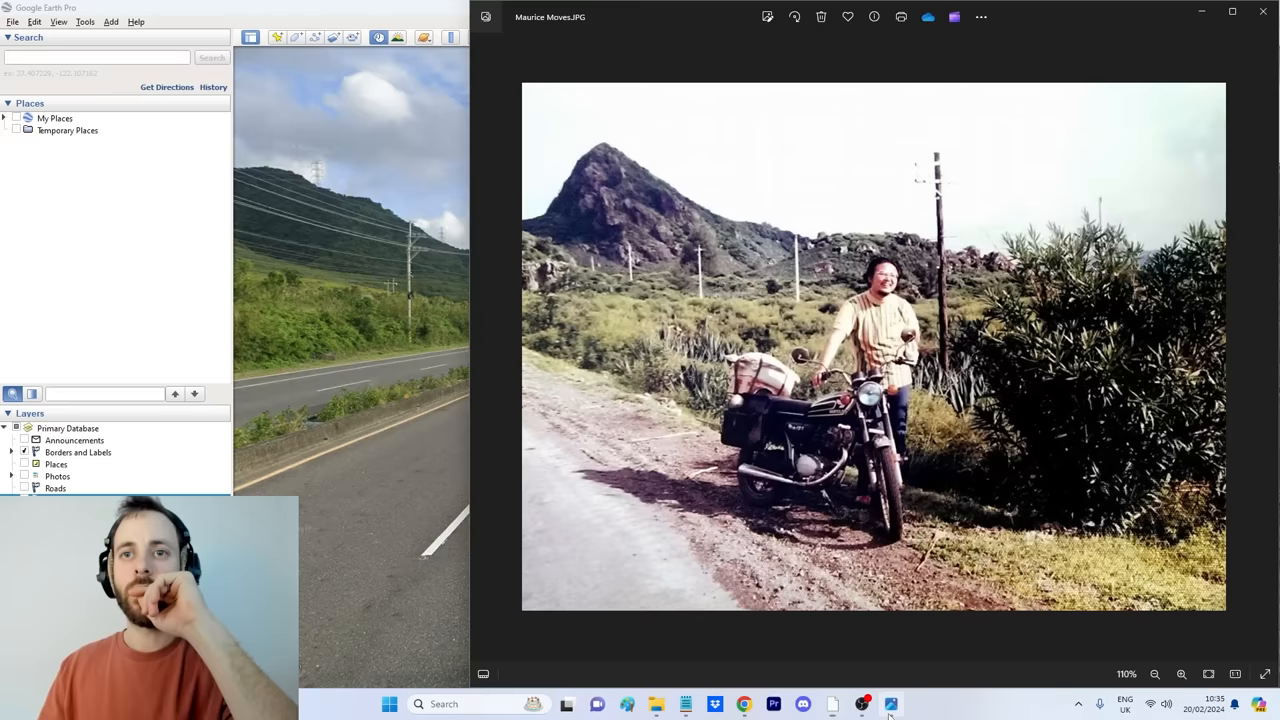
click(890, 704)
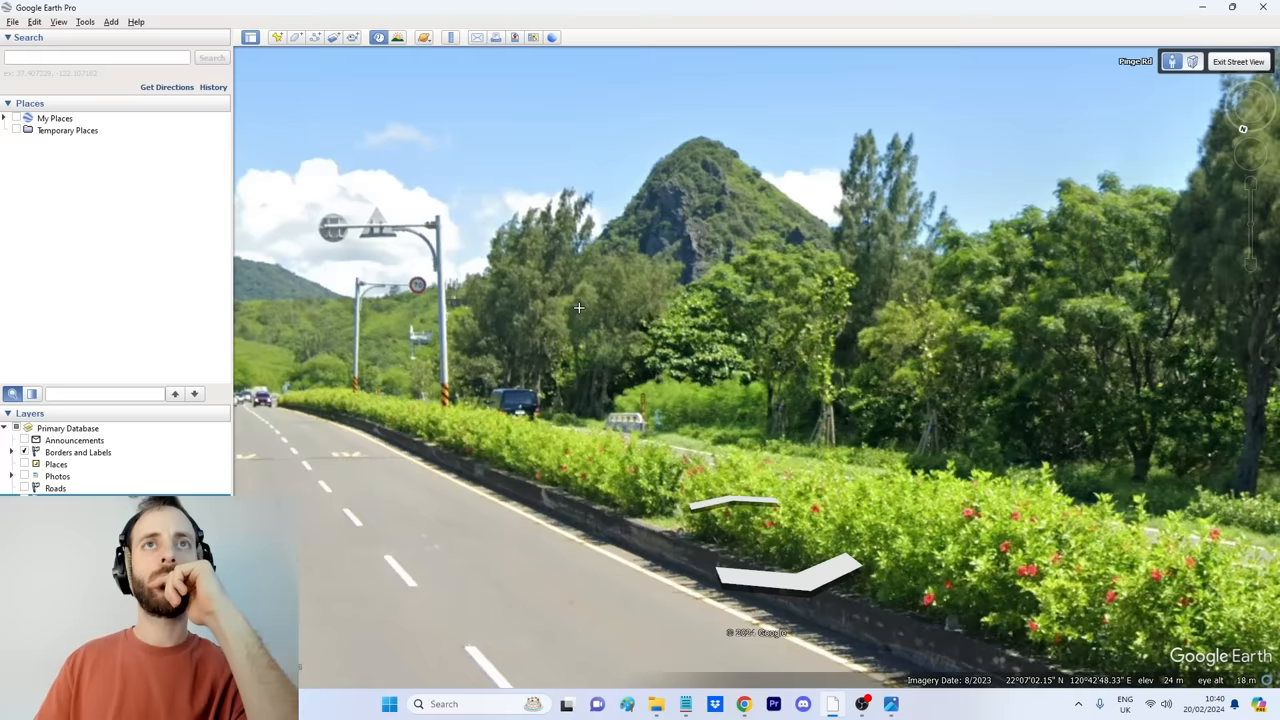
- Bring up the Gorilla Rock place on the map and compare its peak with the old photo
click(744, 704)
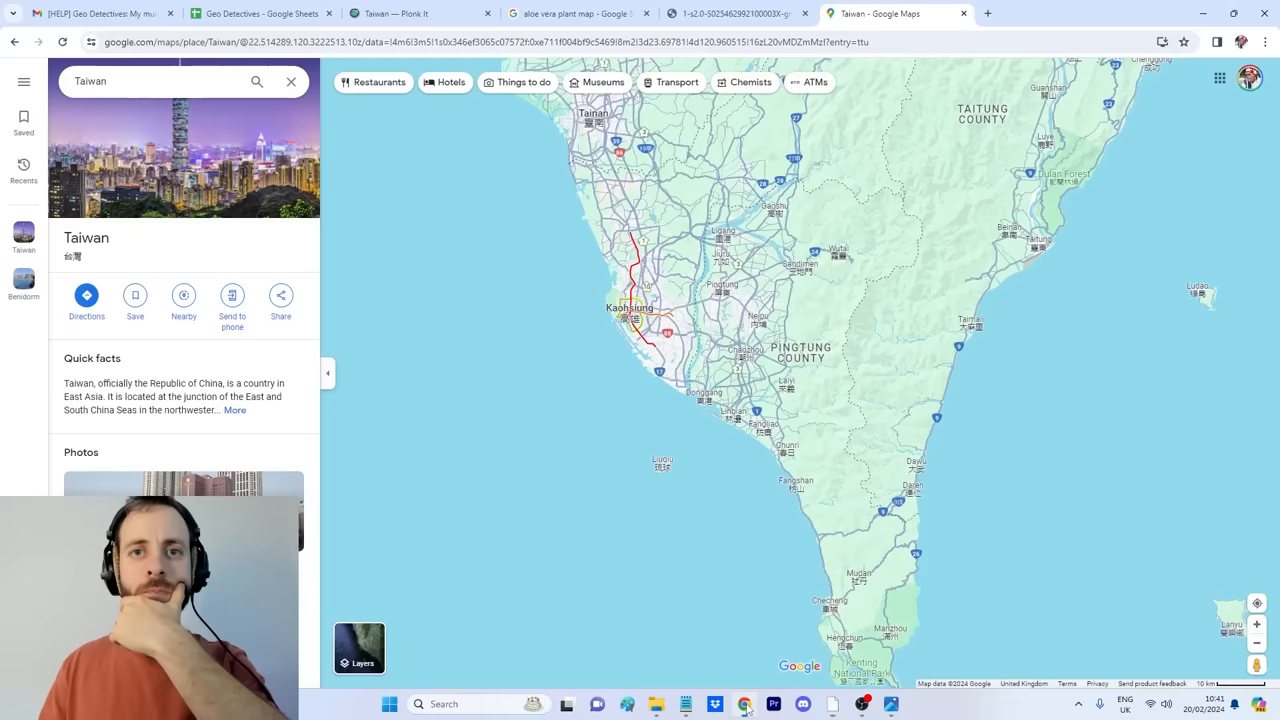
click(360, 648)
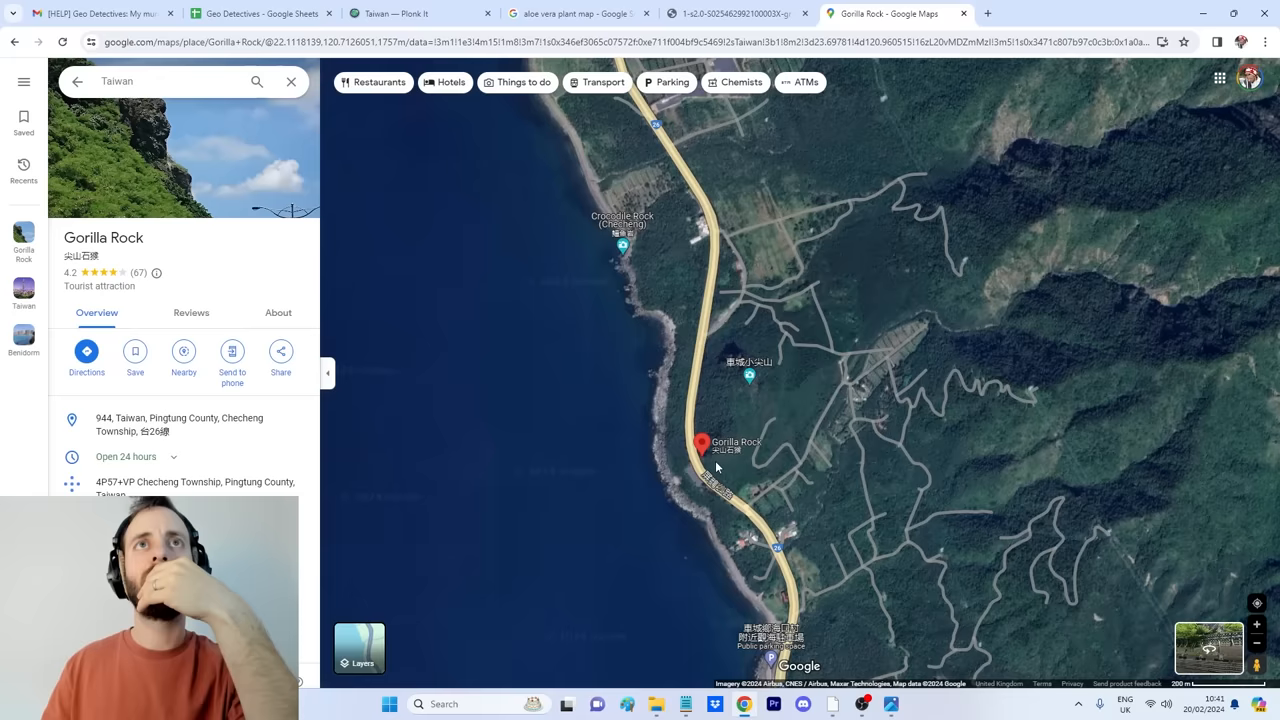
click(832, 704)
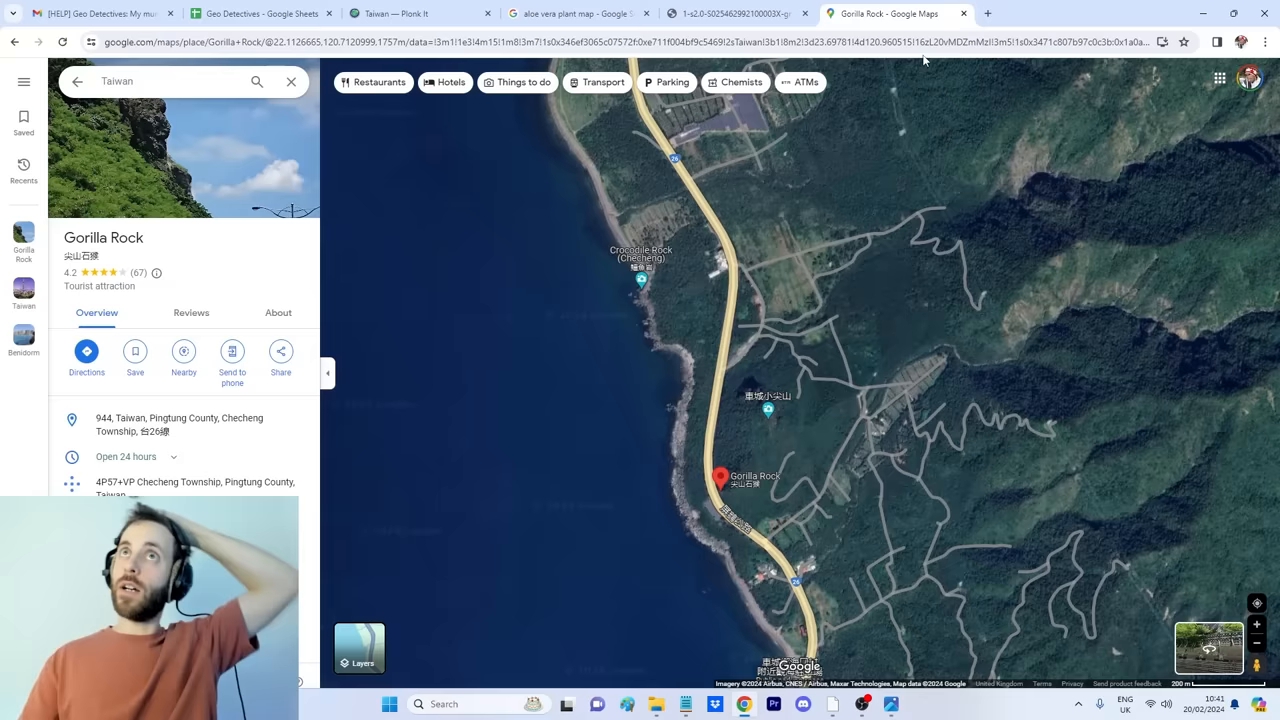
- Switch the Pinge Rd Street View to the Sept 2009 imagery showing the bare pointed peak
click(1016, 12)
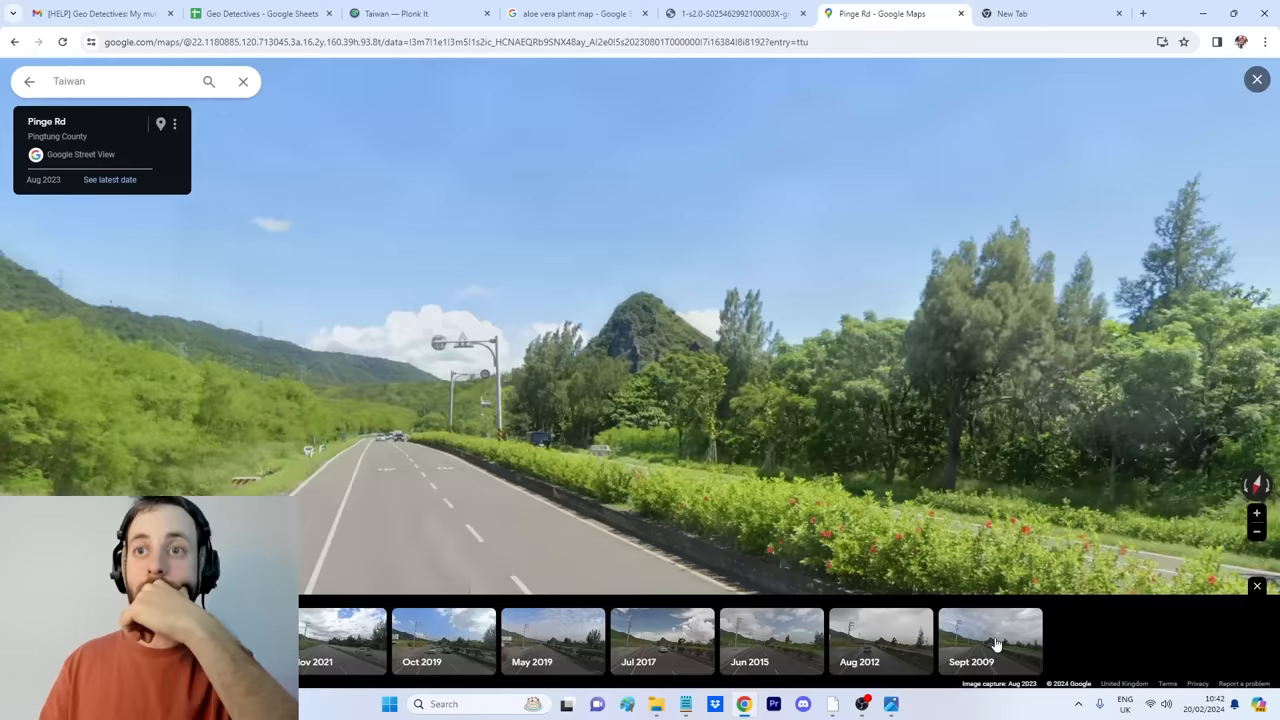
click(990, 640)
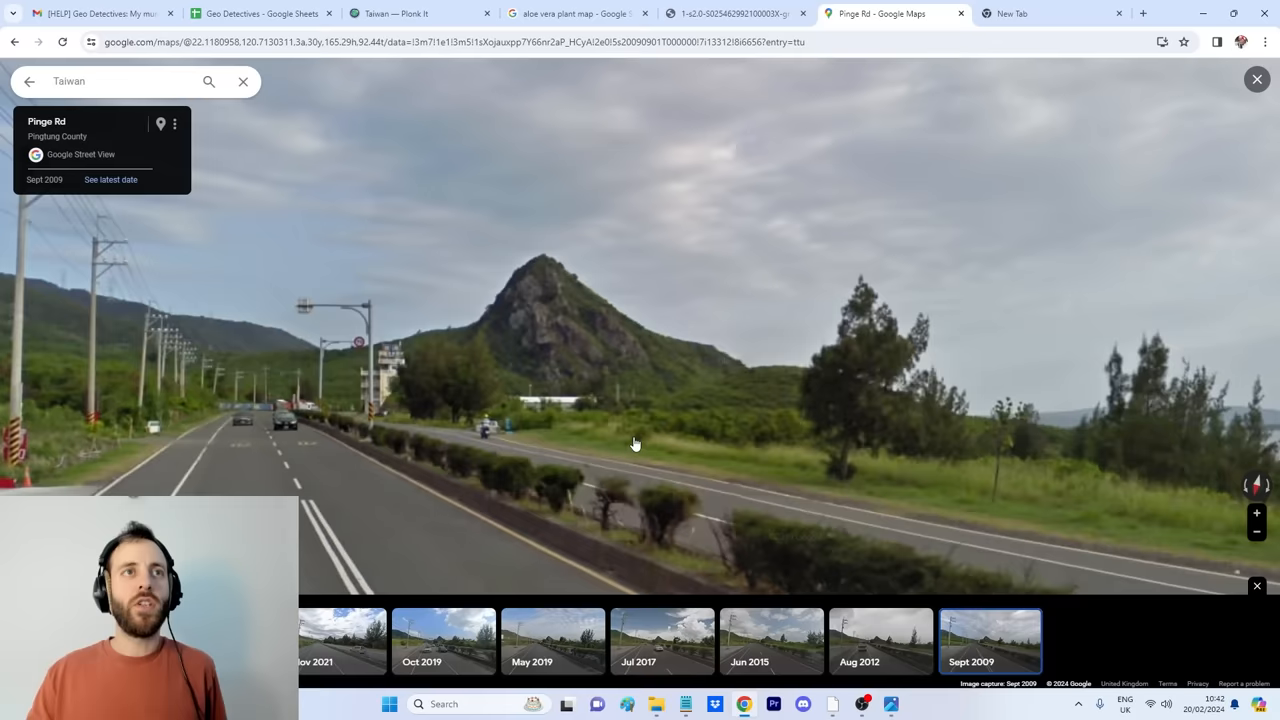
click(892, 704)
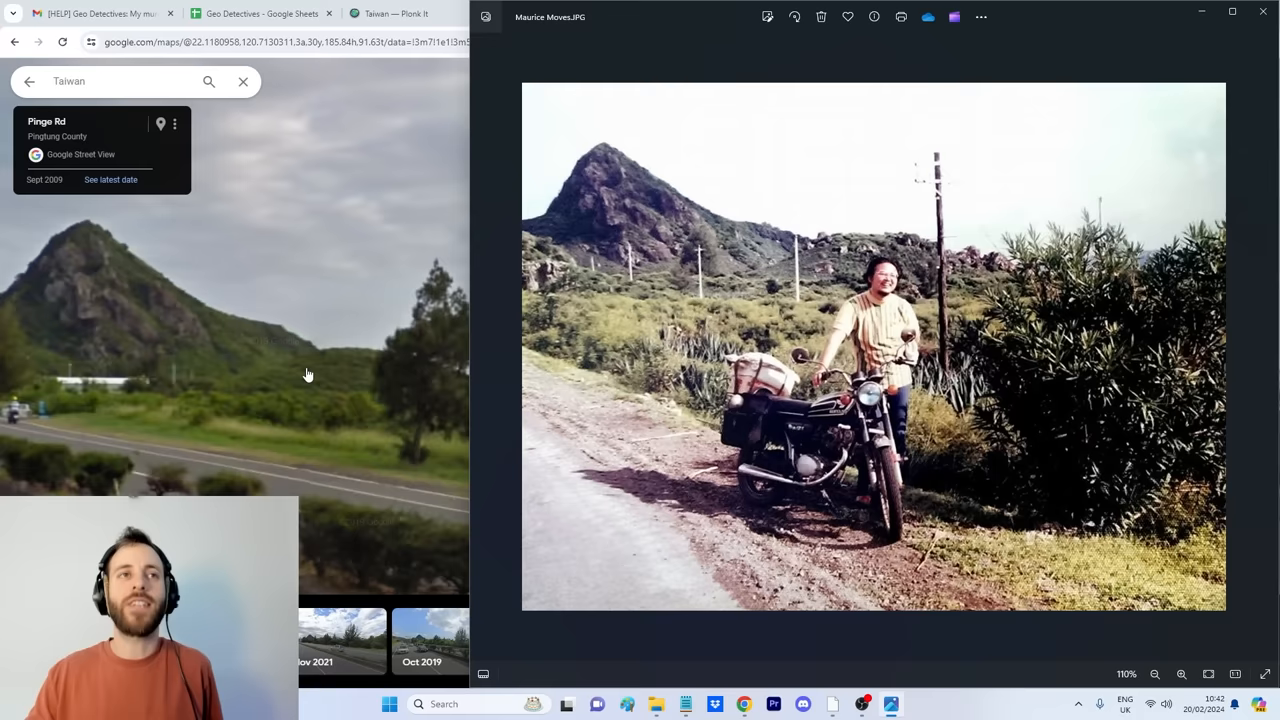
mouse_move(256, 360)
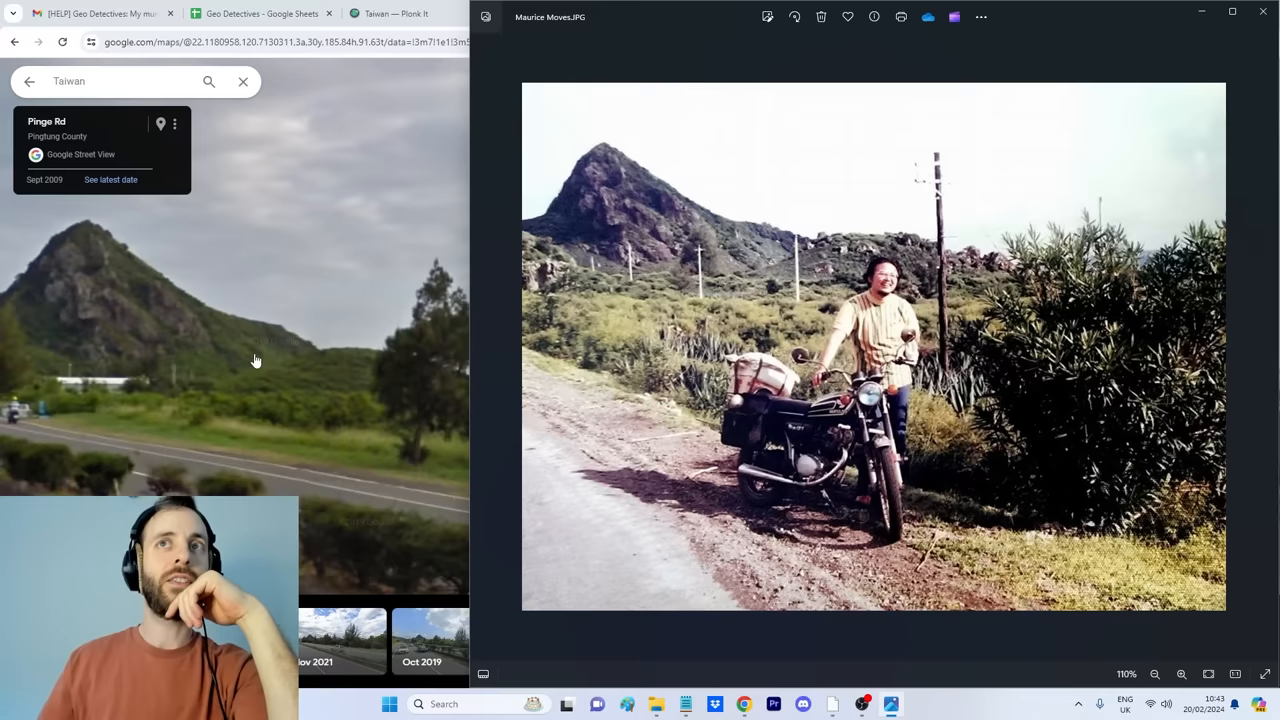
mouse_move(216, 316)
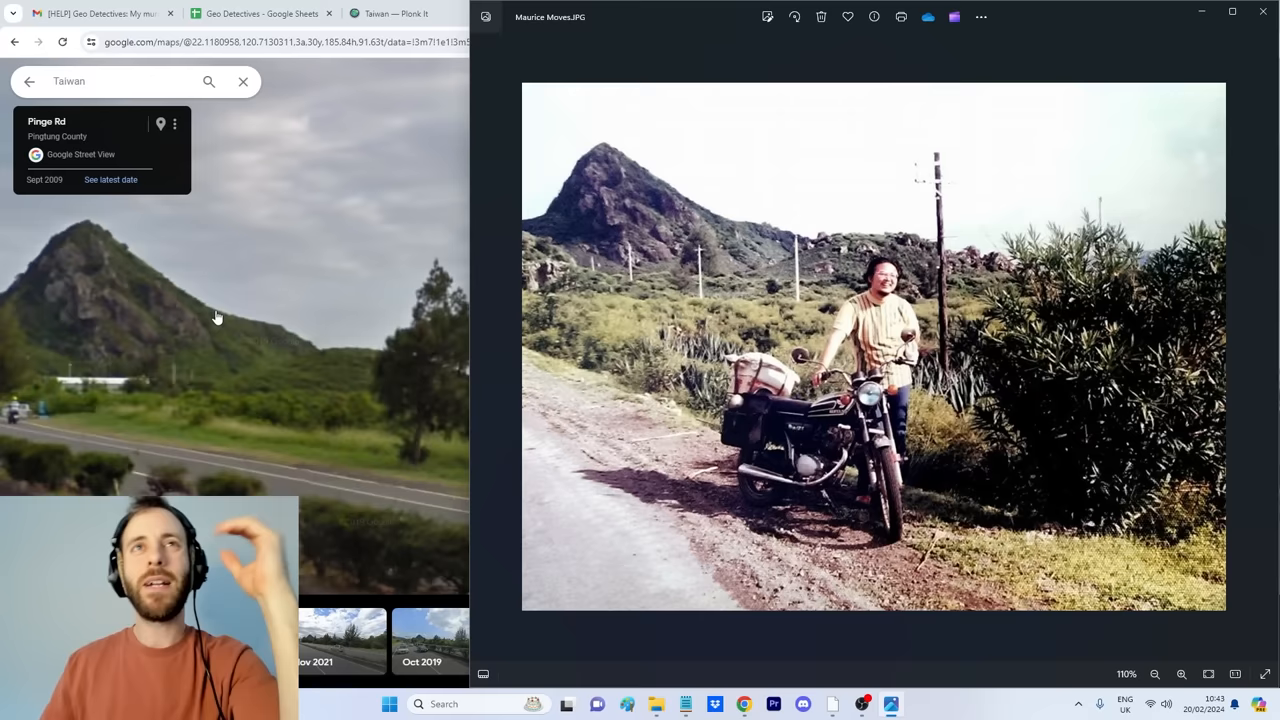
mouse_move(232, 348)
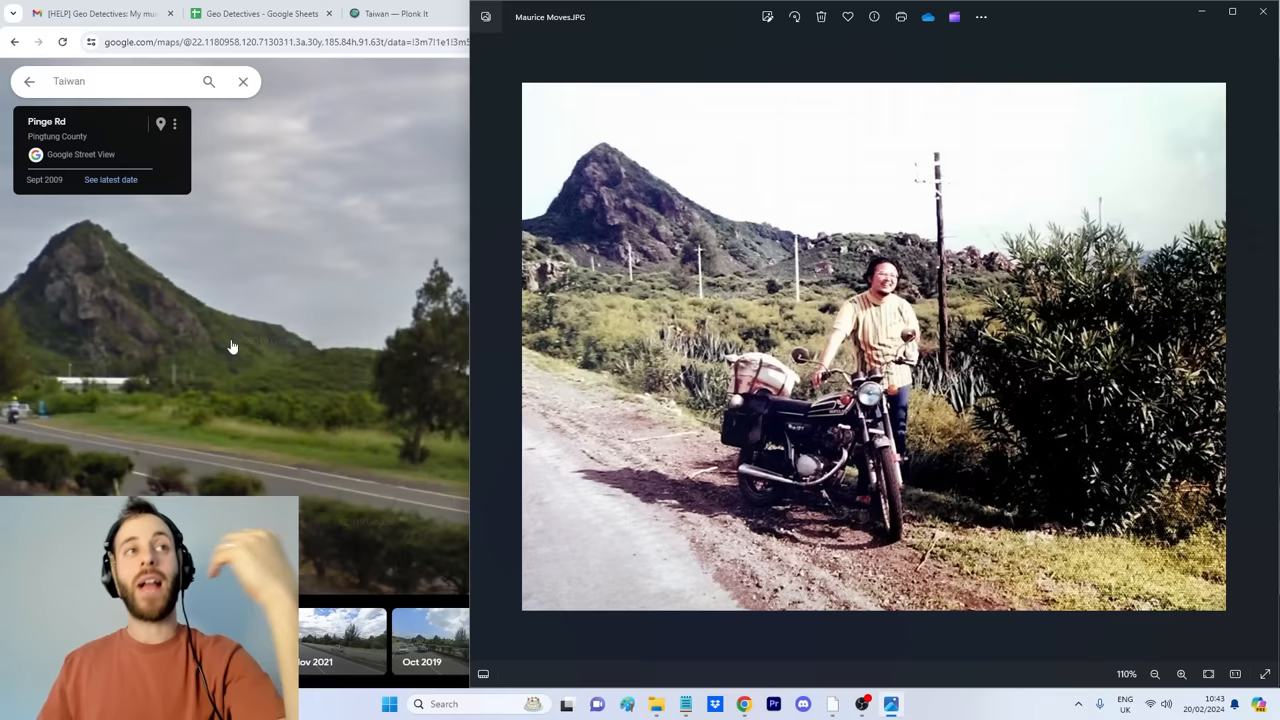
mouse_move(236, 388)
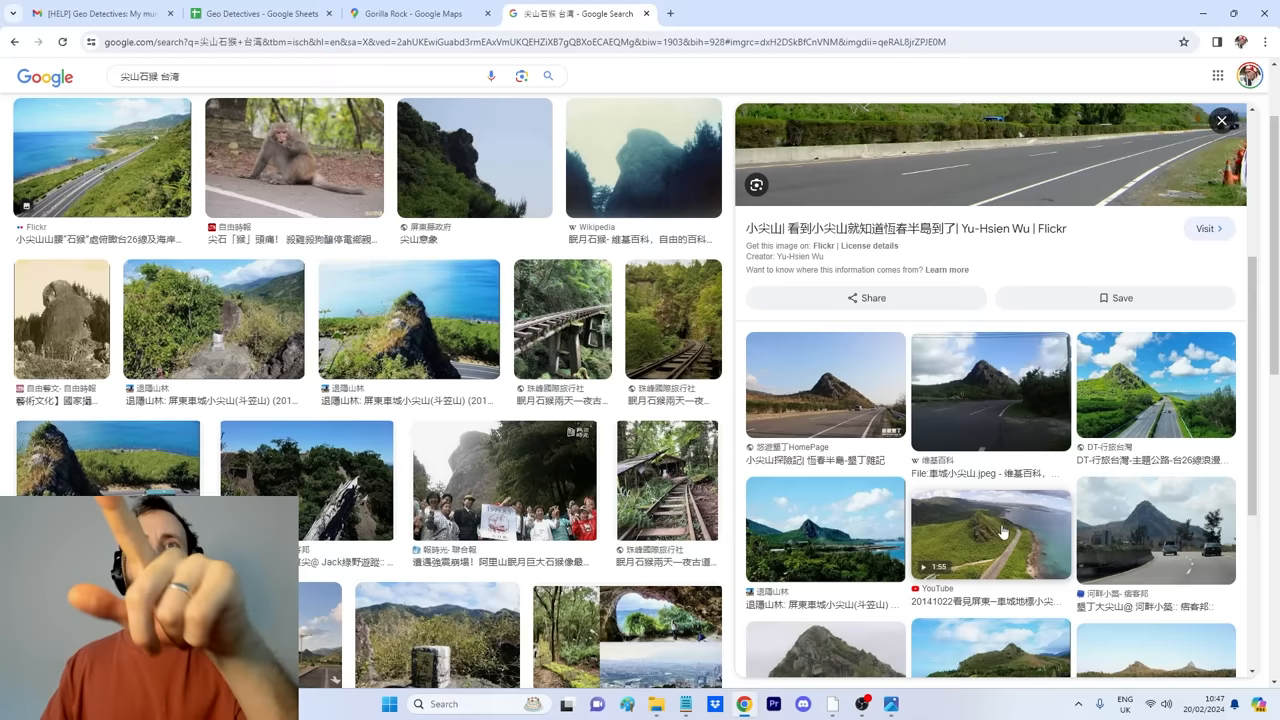
- Search Google Images for 'map of taiwan 1975' and scroll through the results
text(map of taiwan 1975)
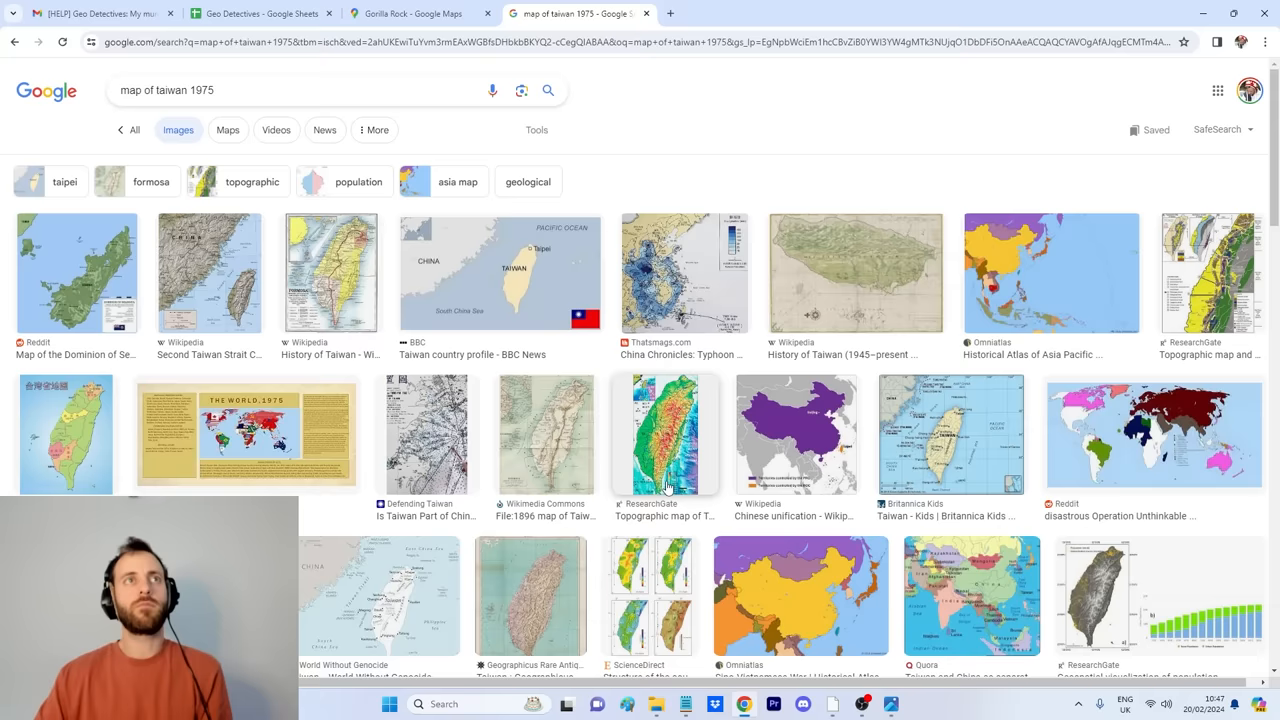
click(832, 704)
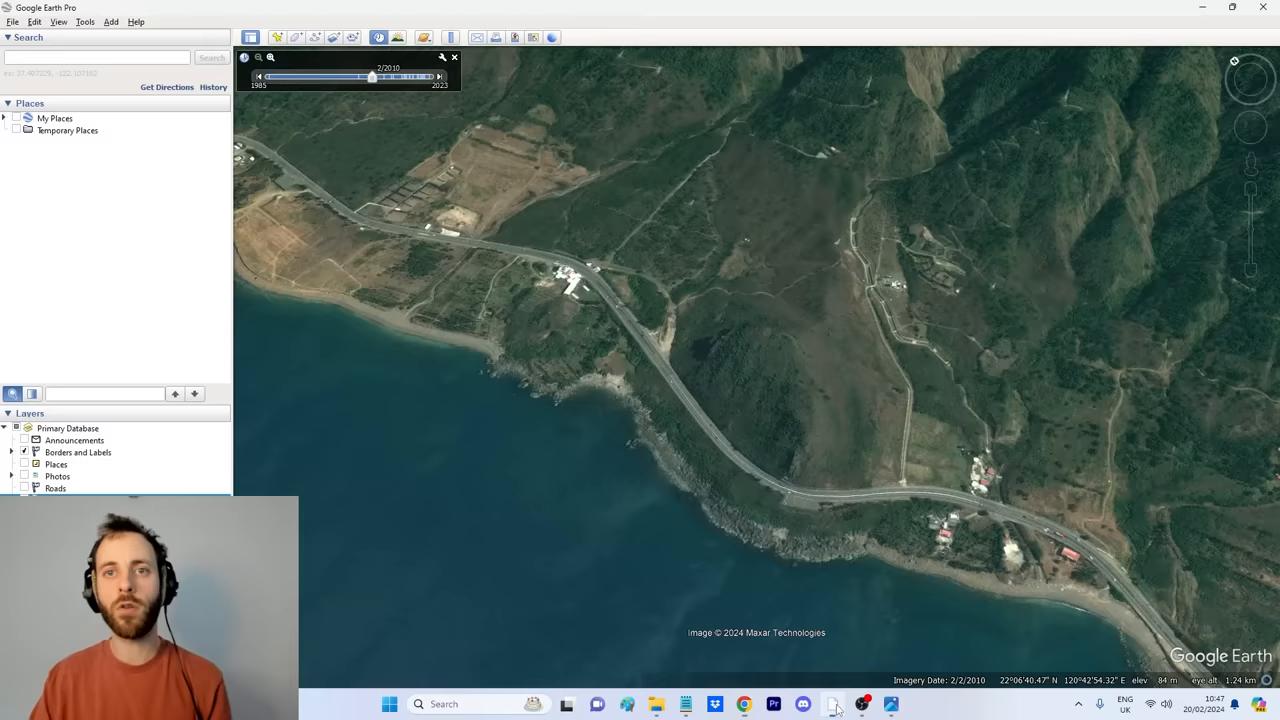
scroll(down, 3)
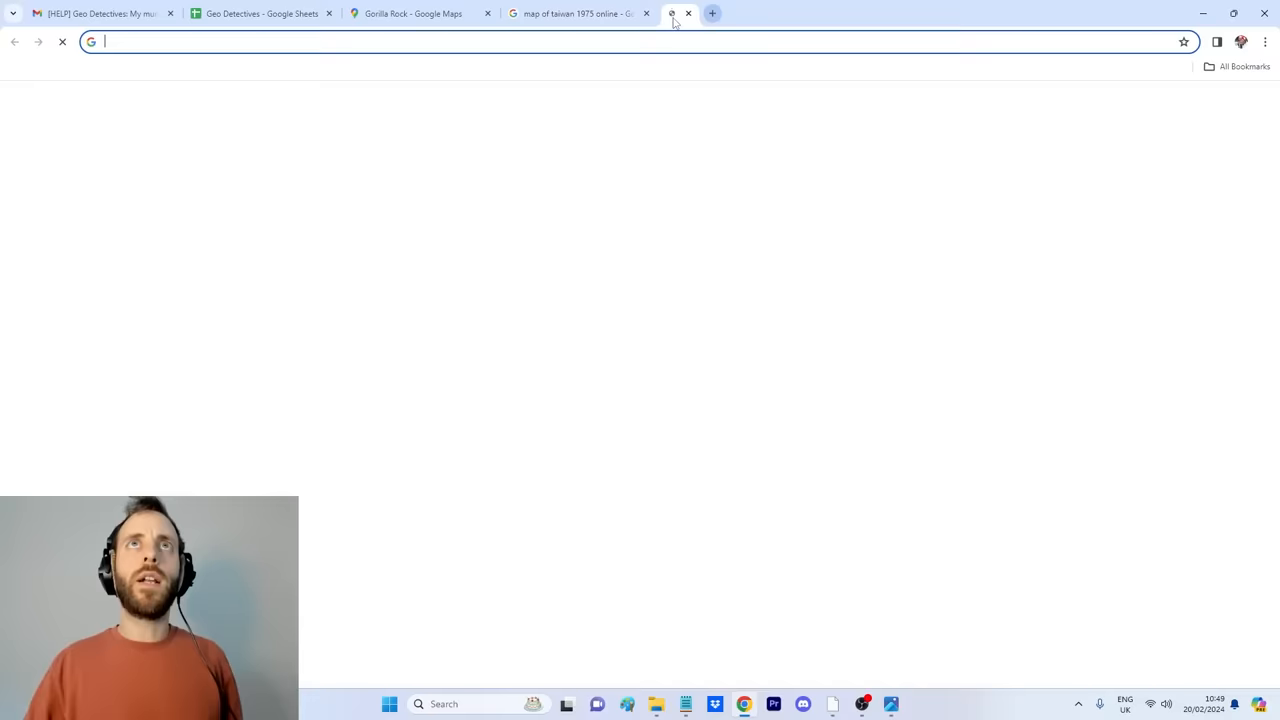
- View the 1967 Soviet atlas sheet of southern Taiwan, then go back to the map image results
text(districts of ta)
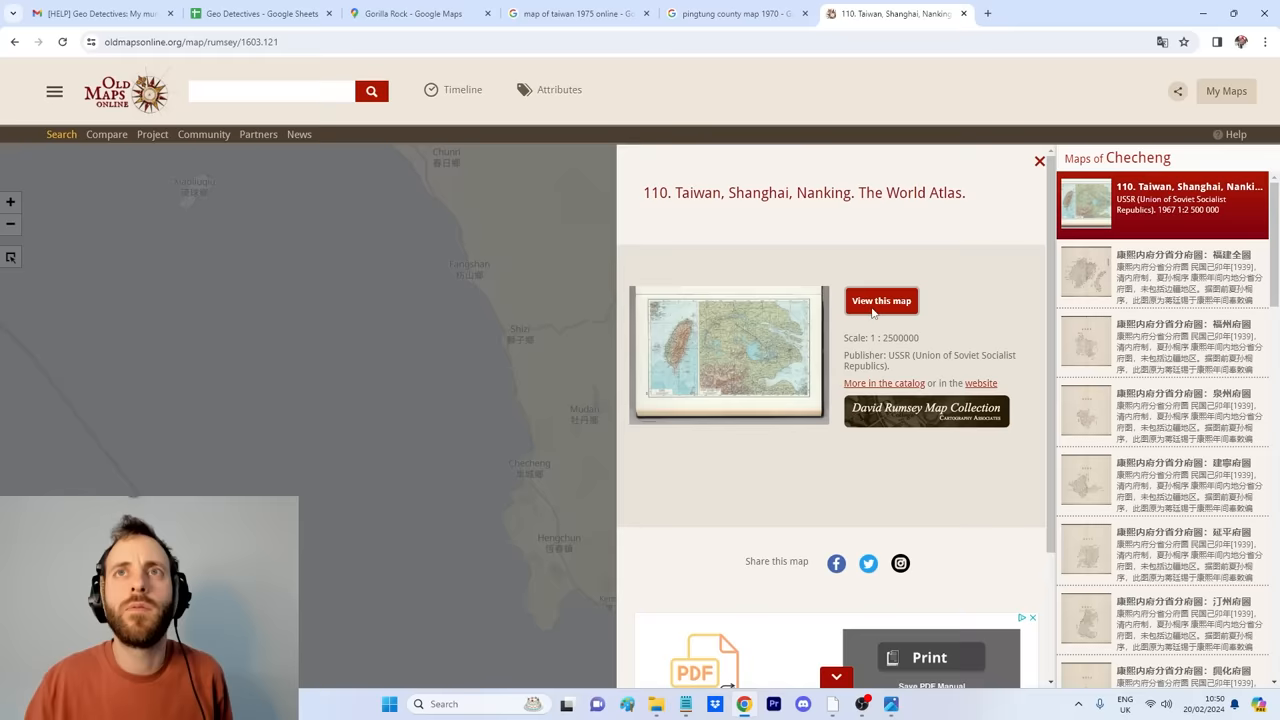
click(880, 300)
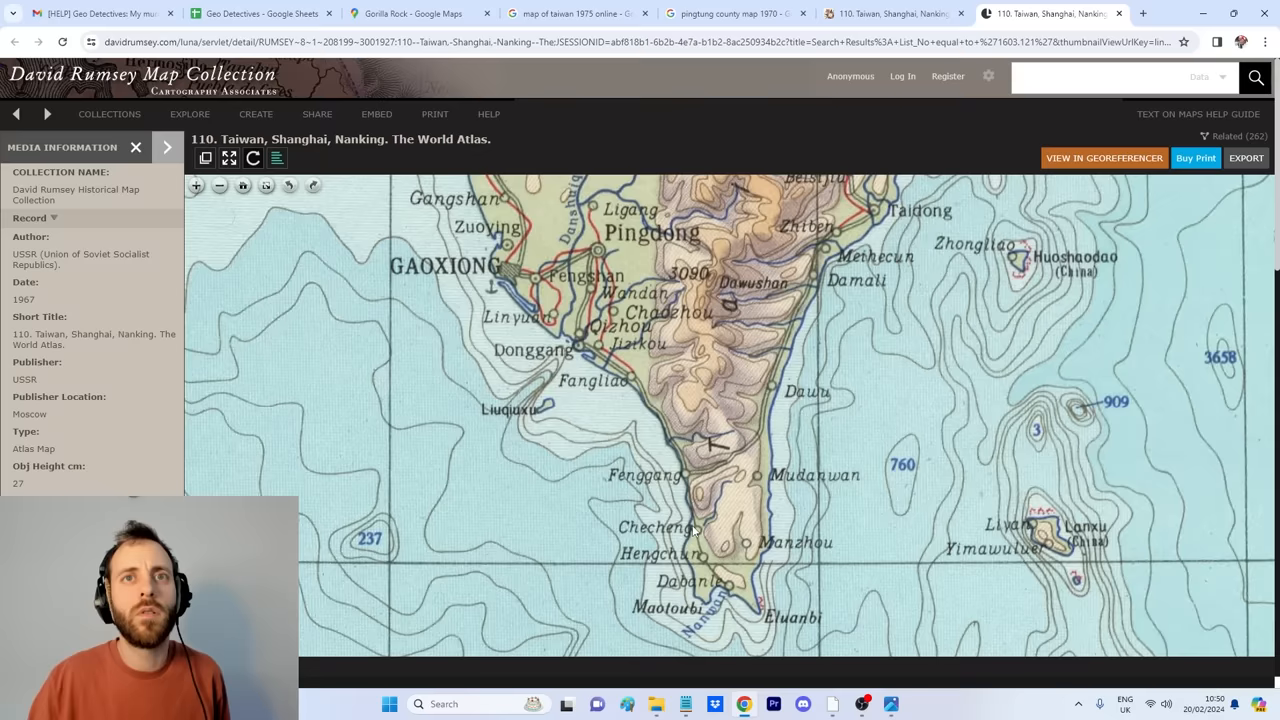
click(572, 12)
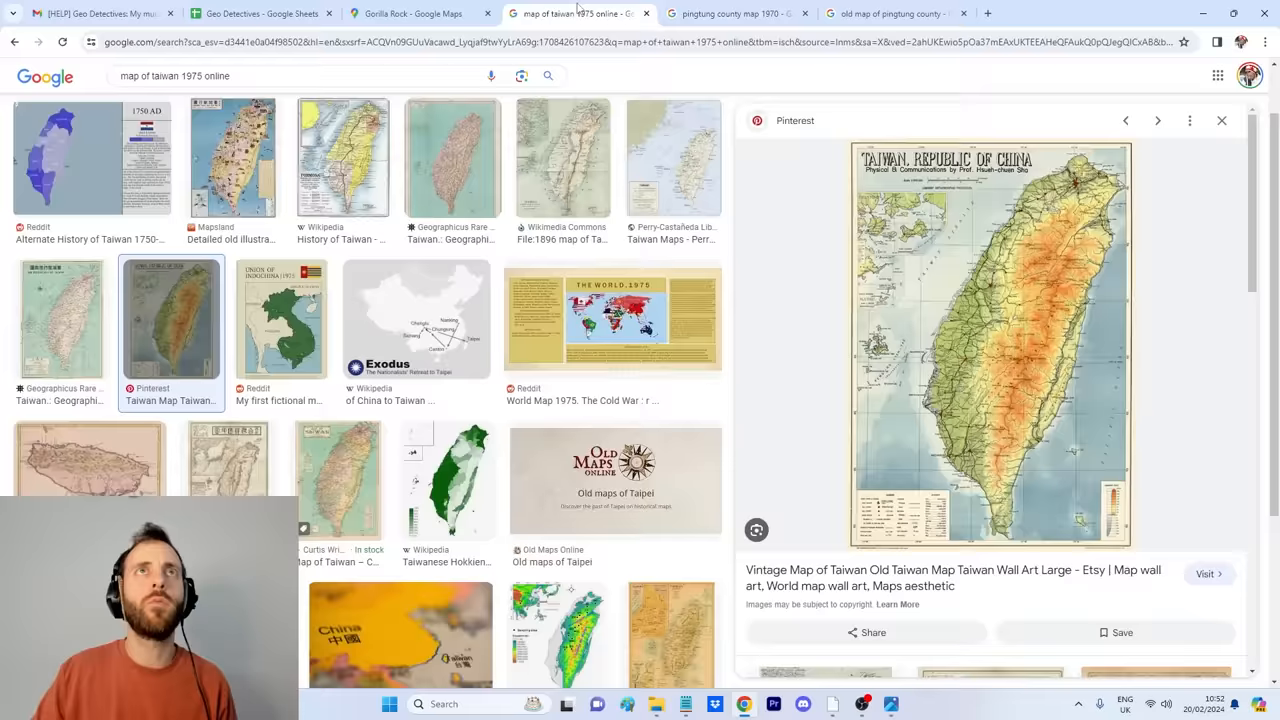
- Search Google for the Ping-e highway in Taiwan with the zoomed photo alongside
click(400, 12)
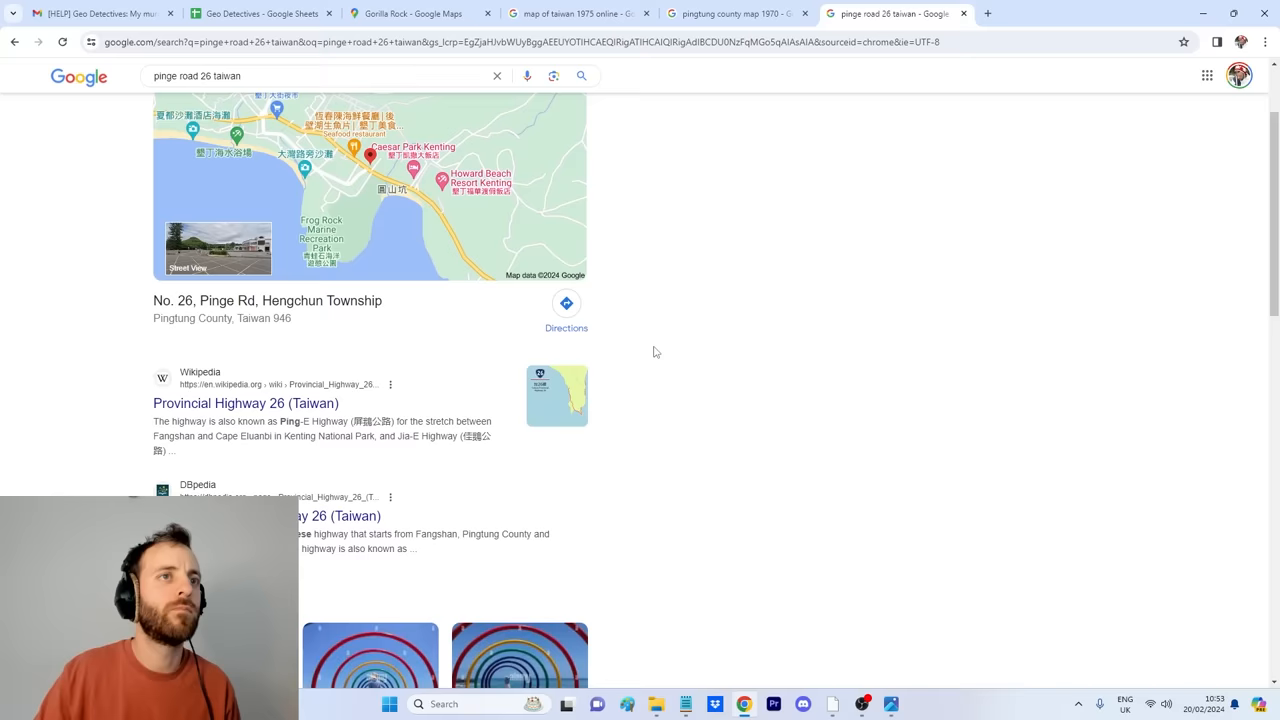
click(244, 404)
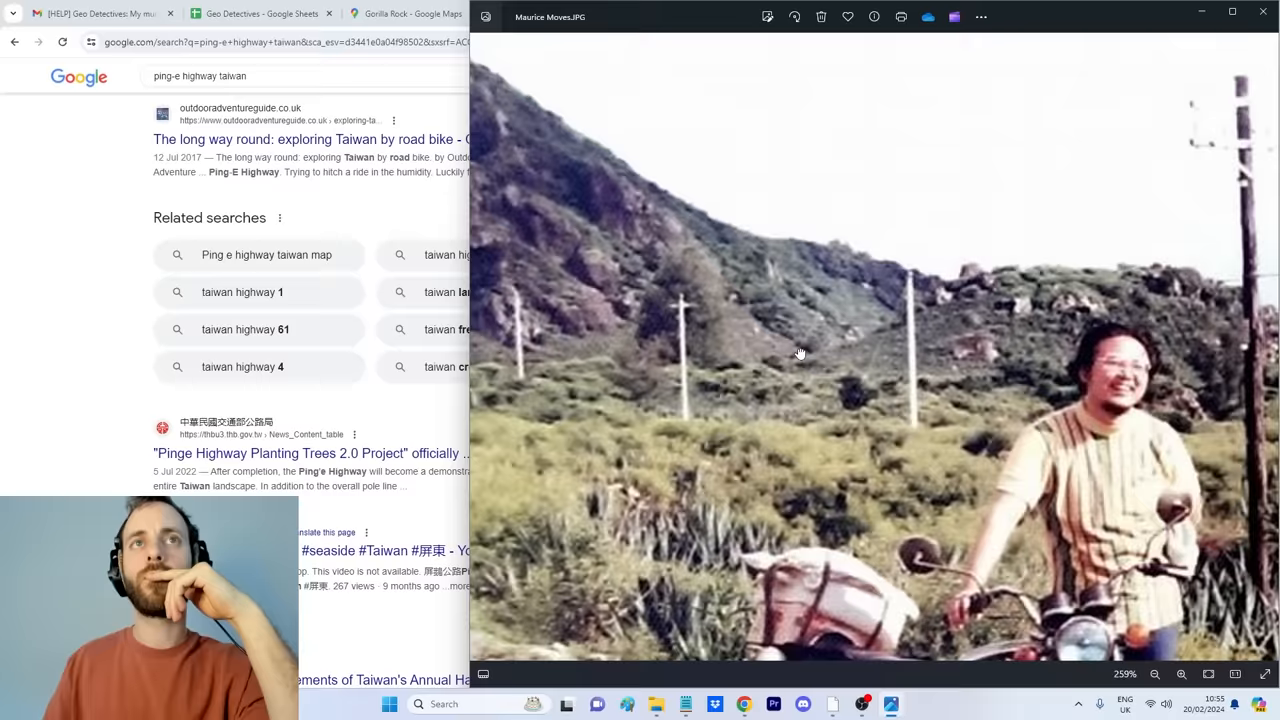
- Step forward along the highway in Street View until the pointed hill stands beside the road
click(1156, 672)
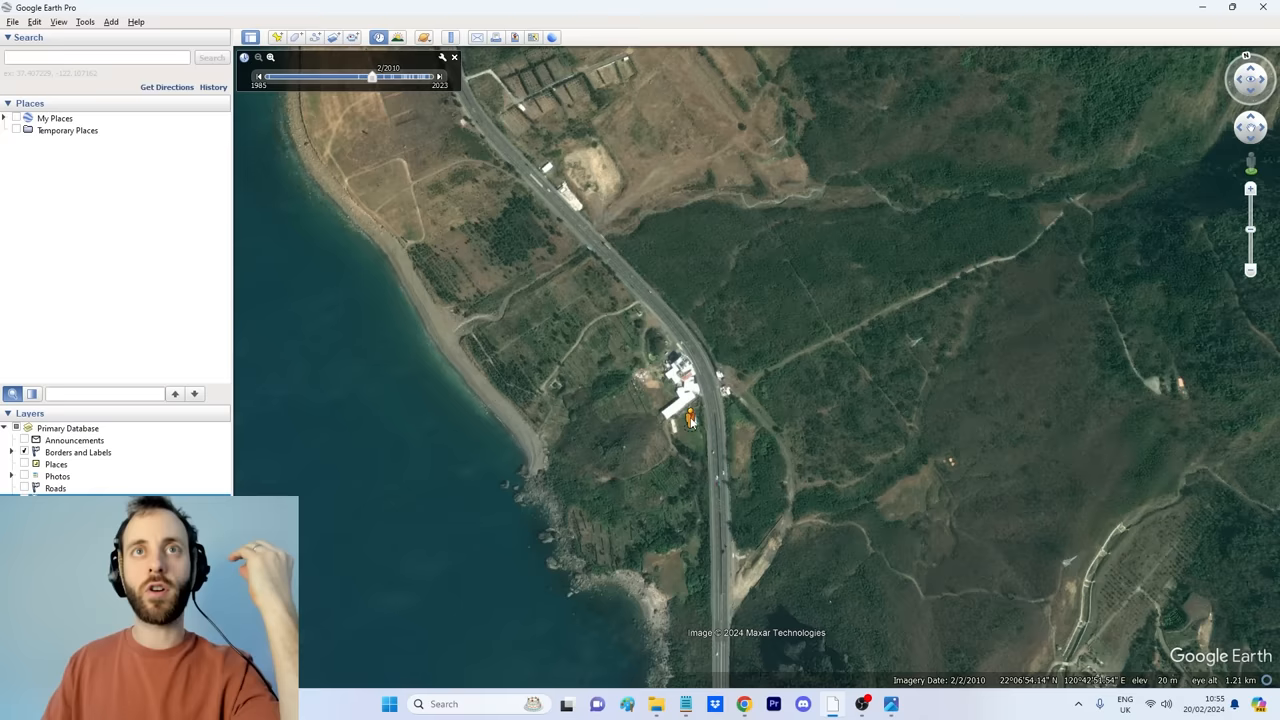
mouse_move(718, 524)
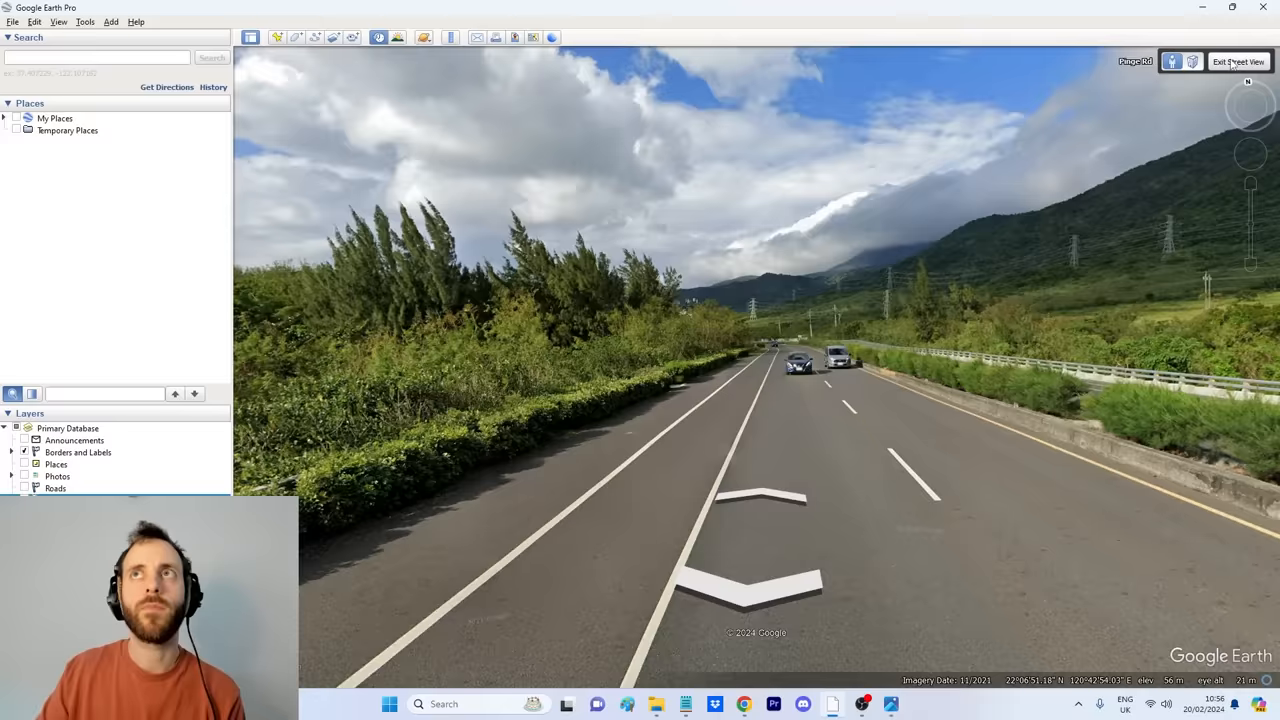
click(1238, 60)
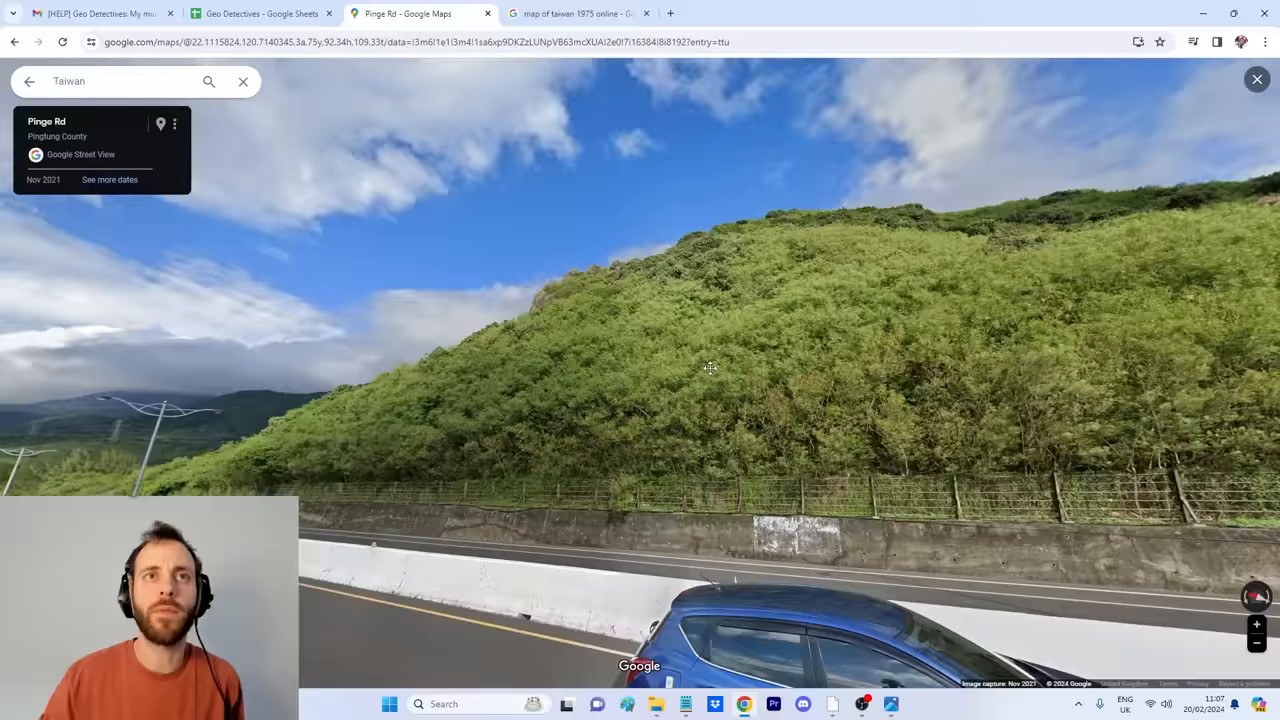
drag(710, 368, 452, 464)
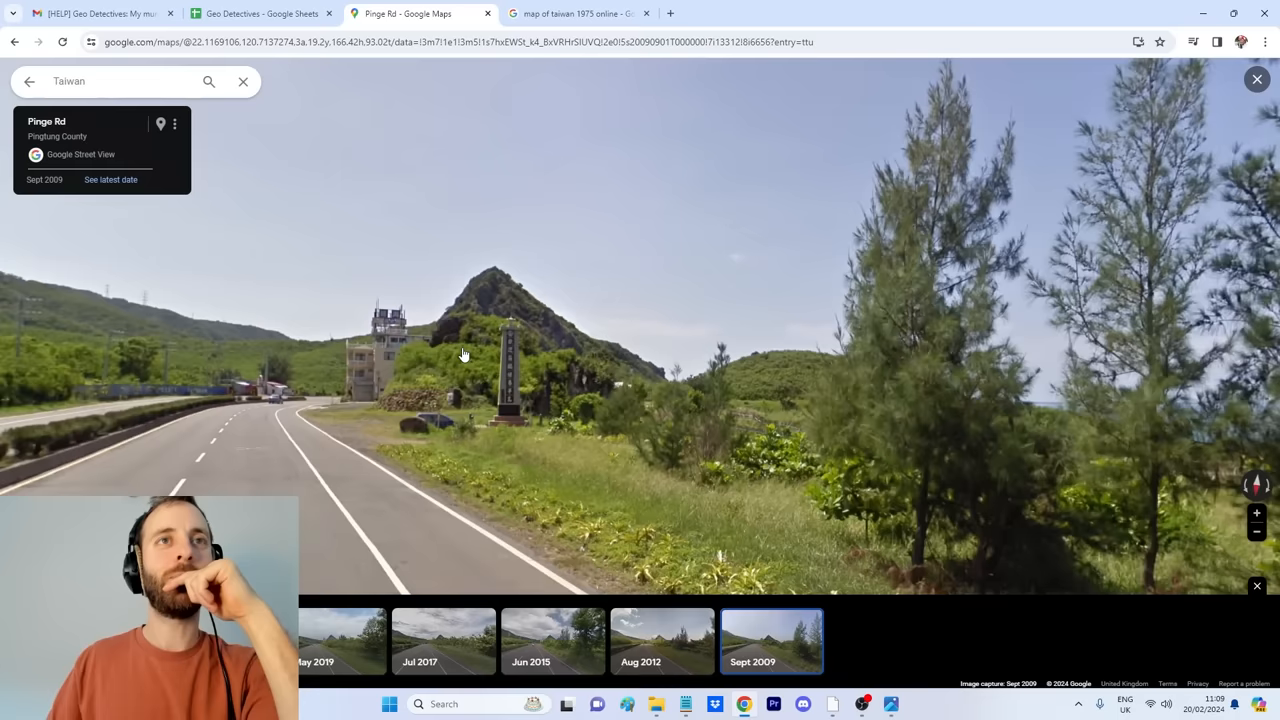
- Continue down the road toward the hill and look straight along the highway in the Nov 2021 capture
click(892, 704)
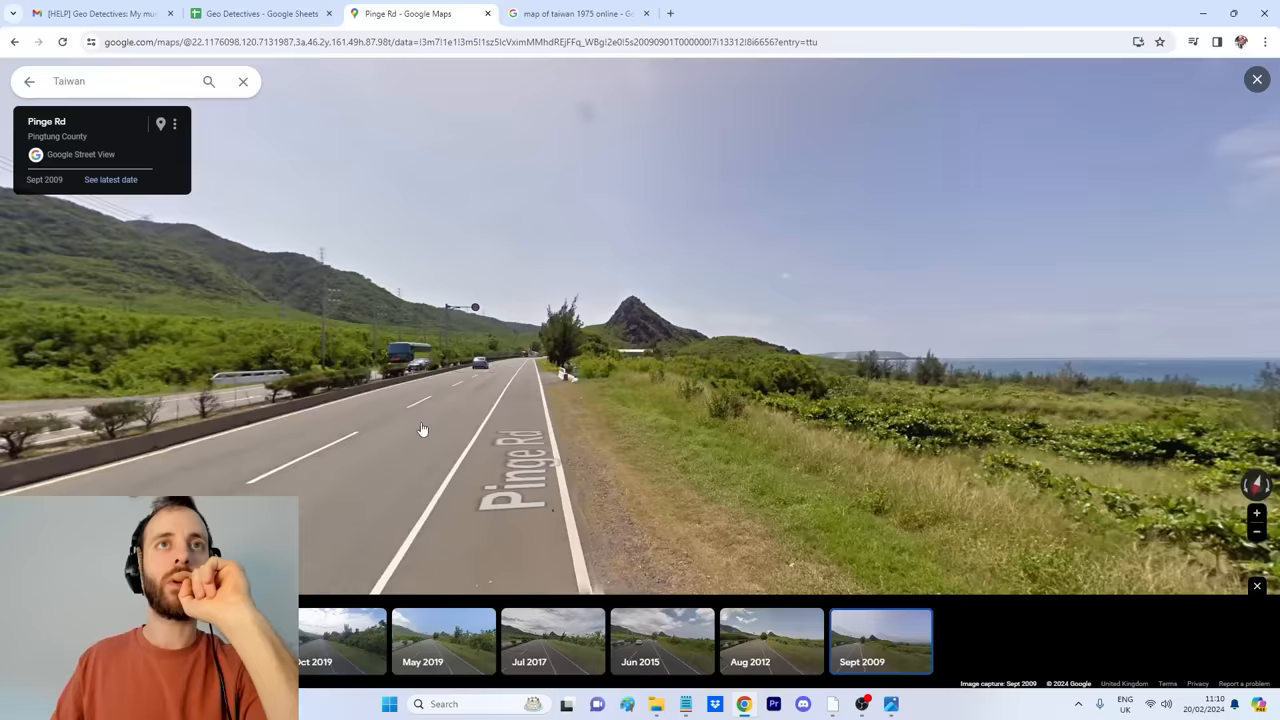
click(772, 640)
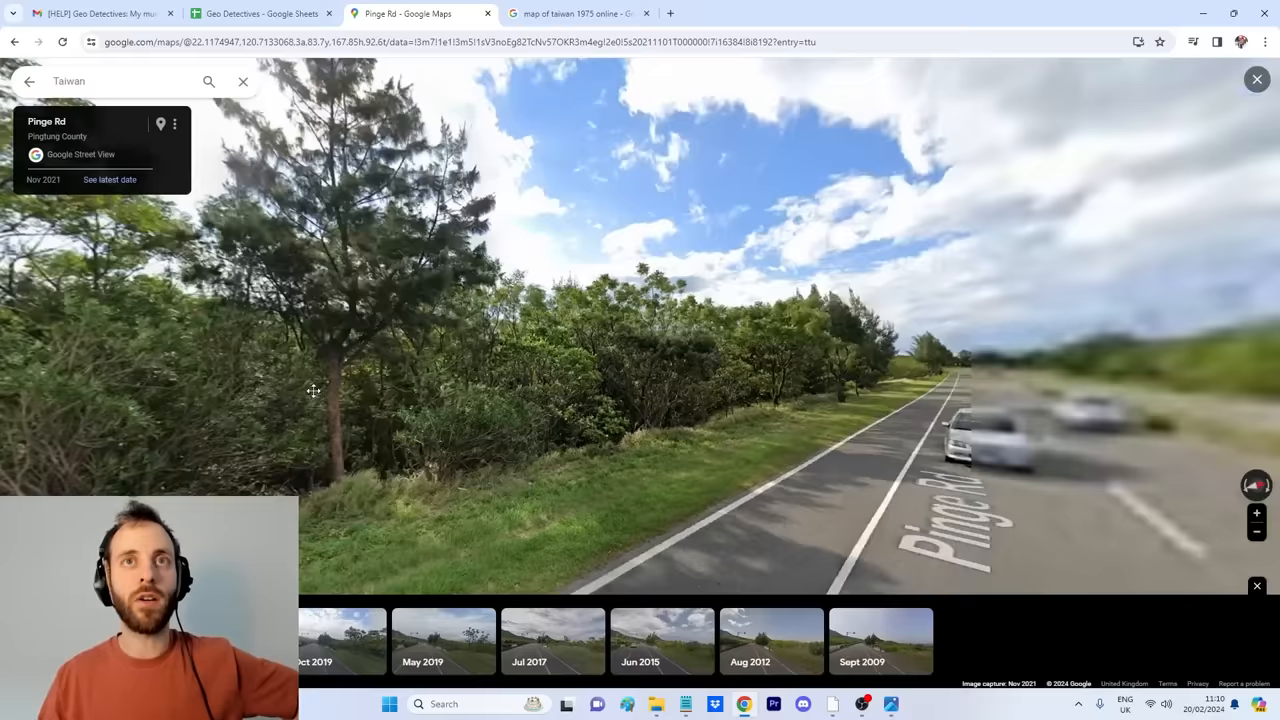
click(700, 396)
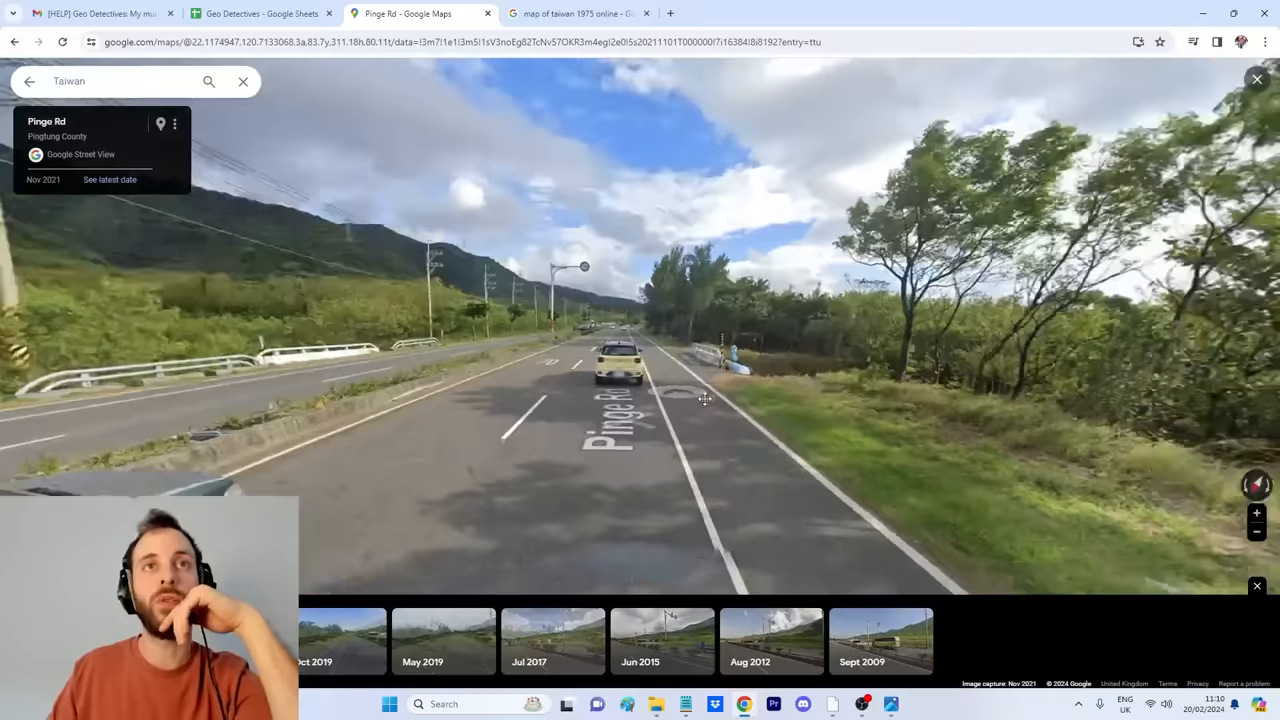
click(880, 640)
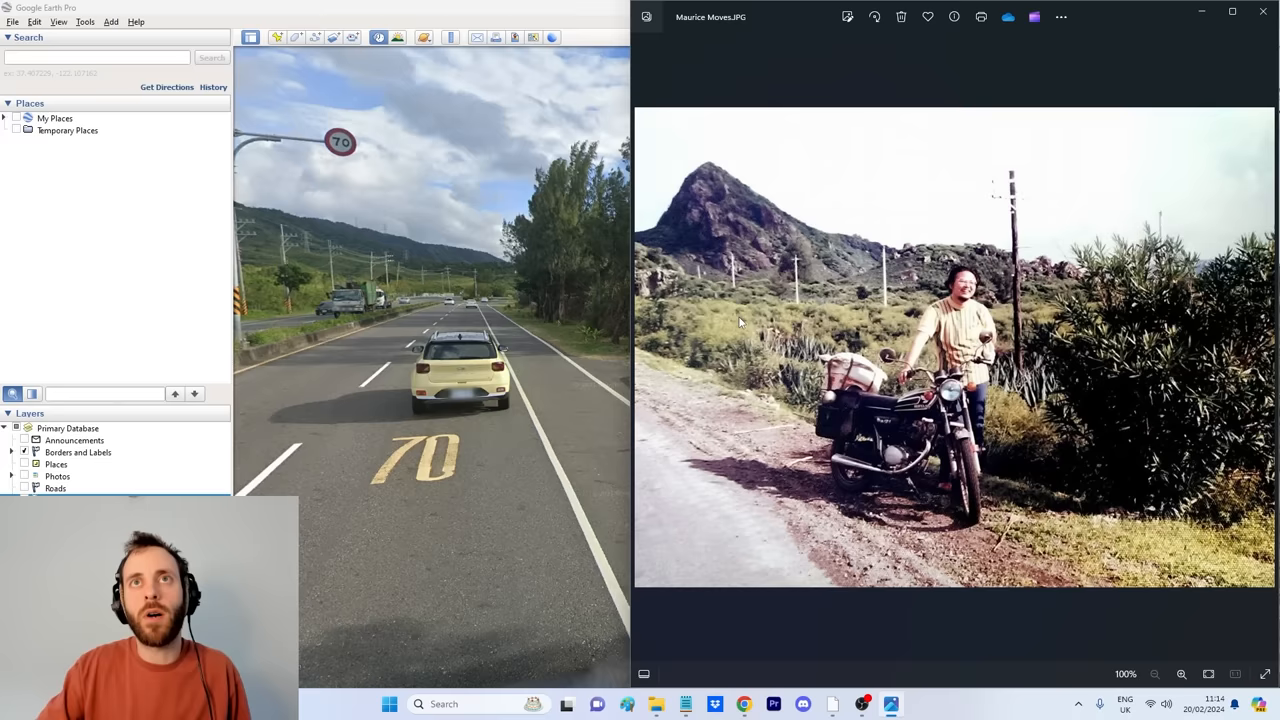
mouse_move(848, 260)
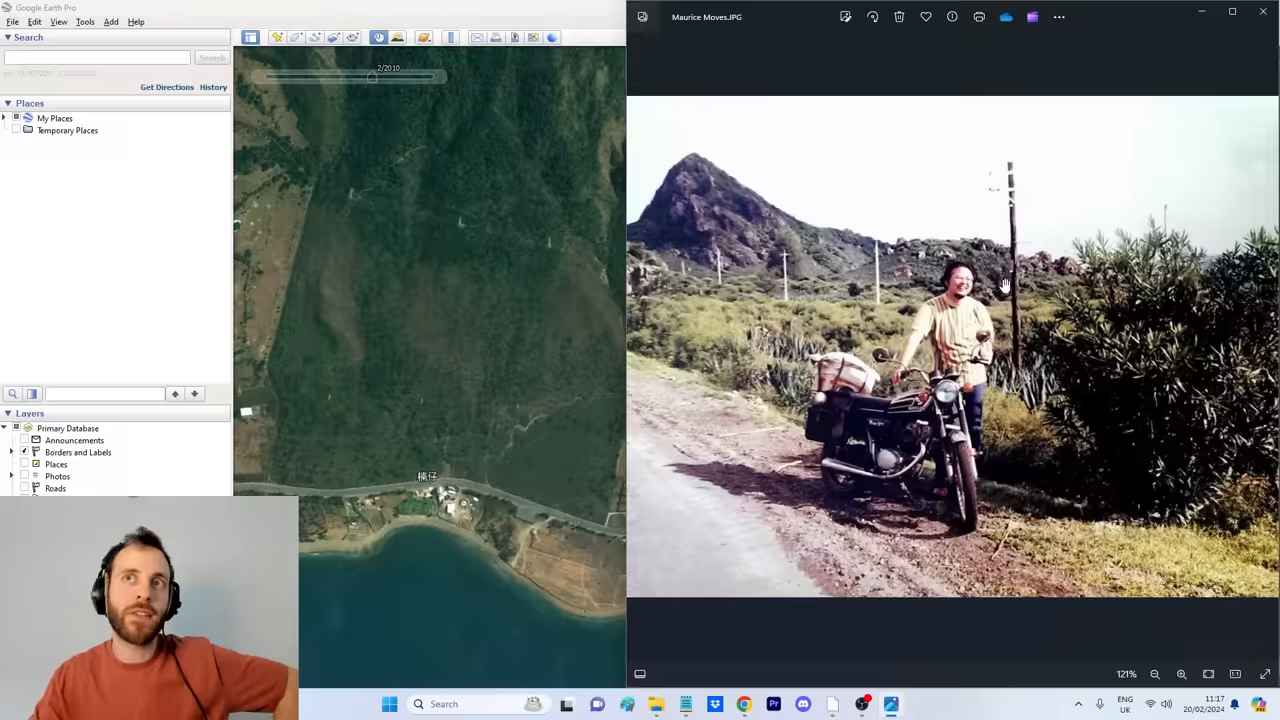
- Enter 'Within 25m' for the motorcycle photo in the Geo Detectives sheet and return to the Street View spot
click(1156, 672)
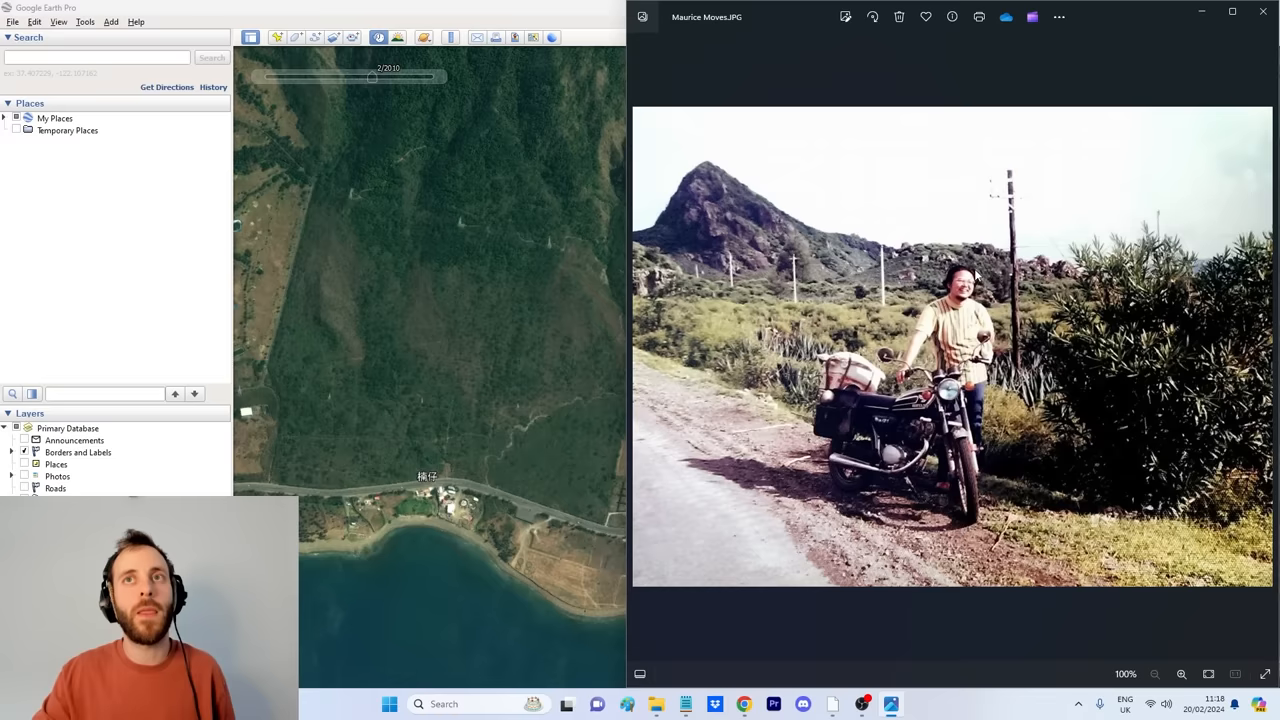
mouse_move(952, 334)
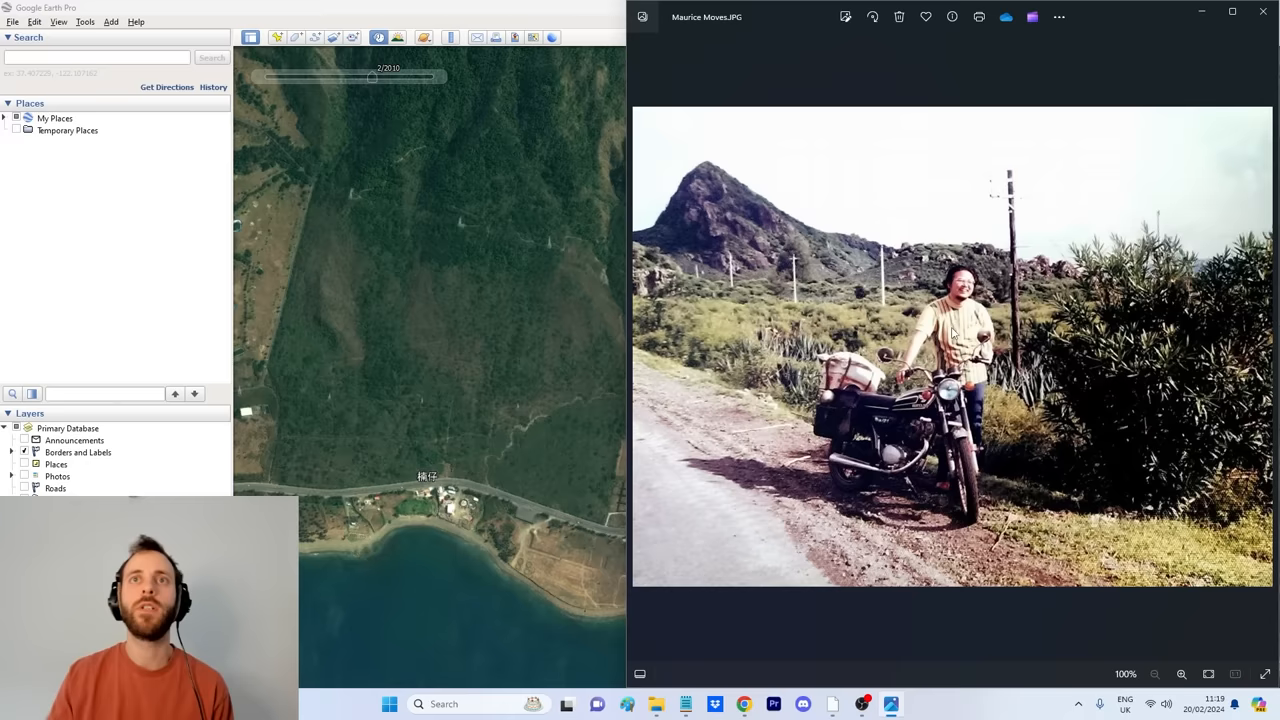
click(744, 704)
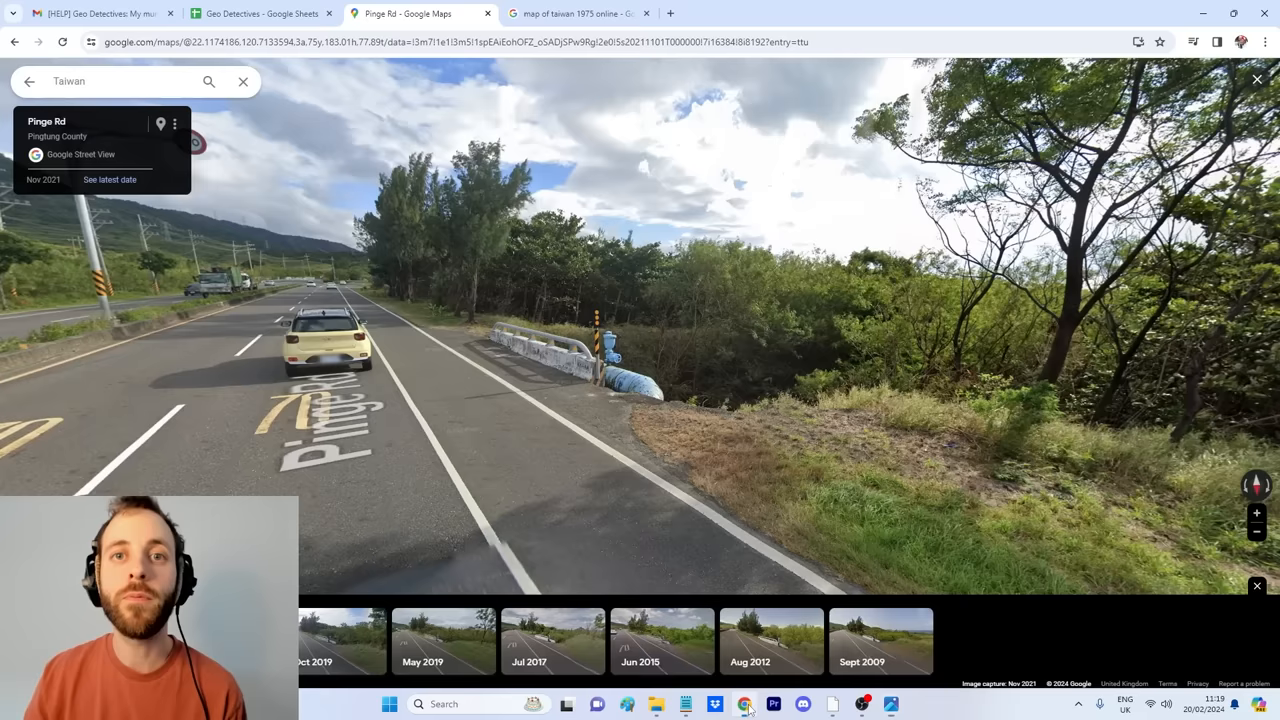
click(260, 12)
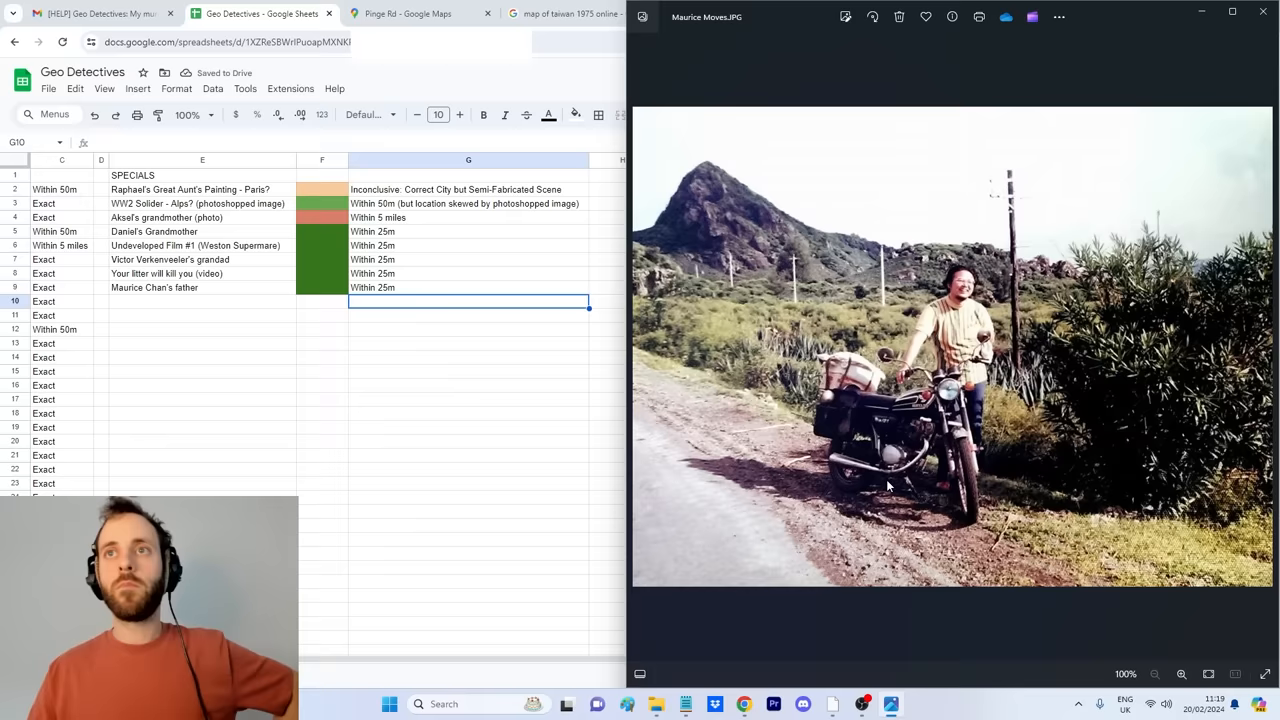
click(408, 12)
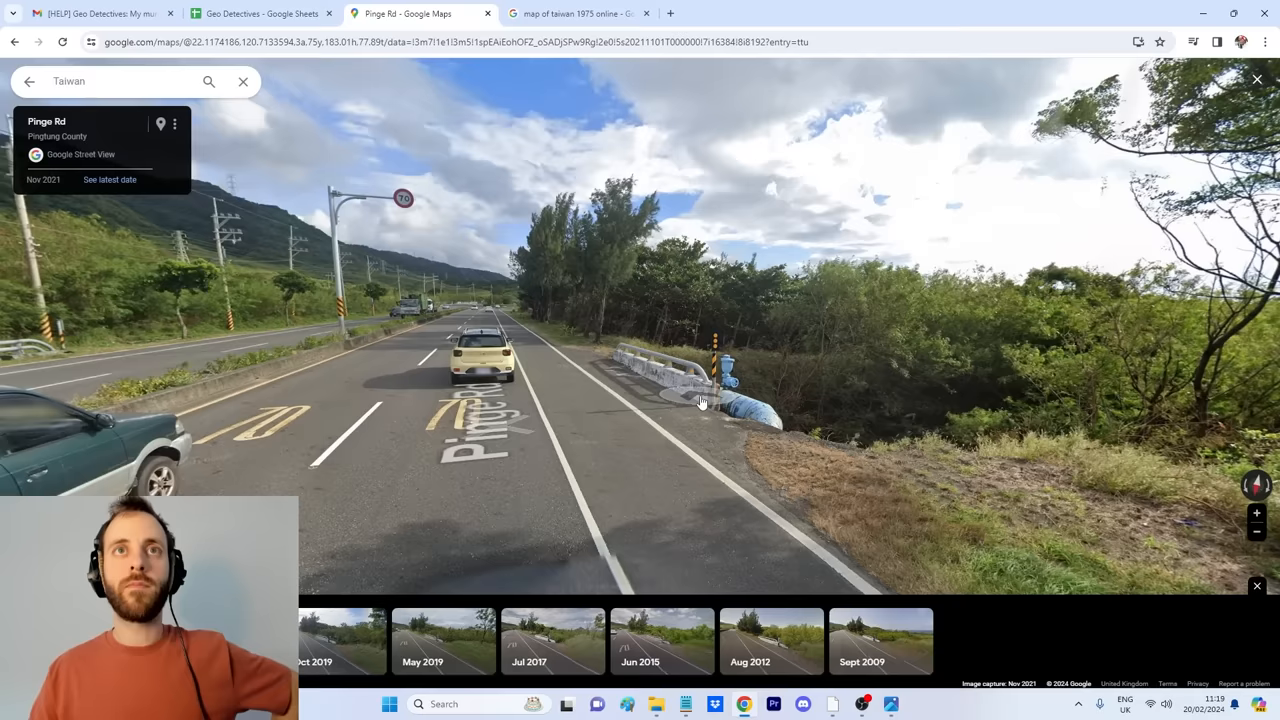